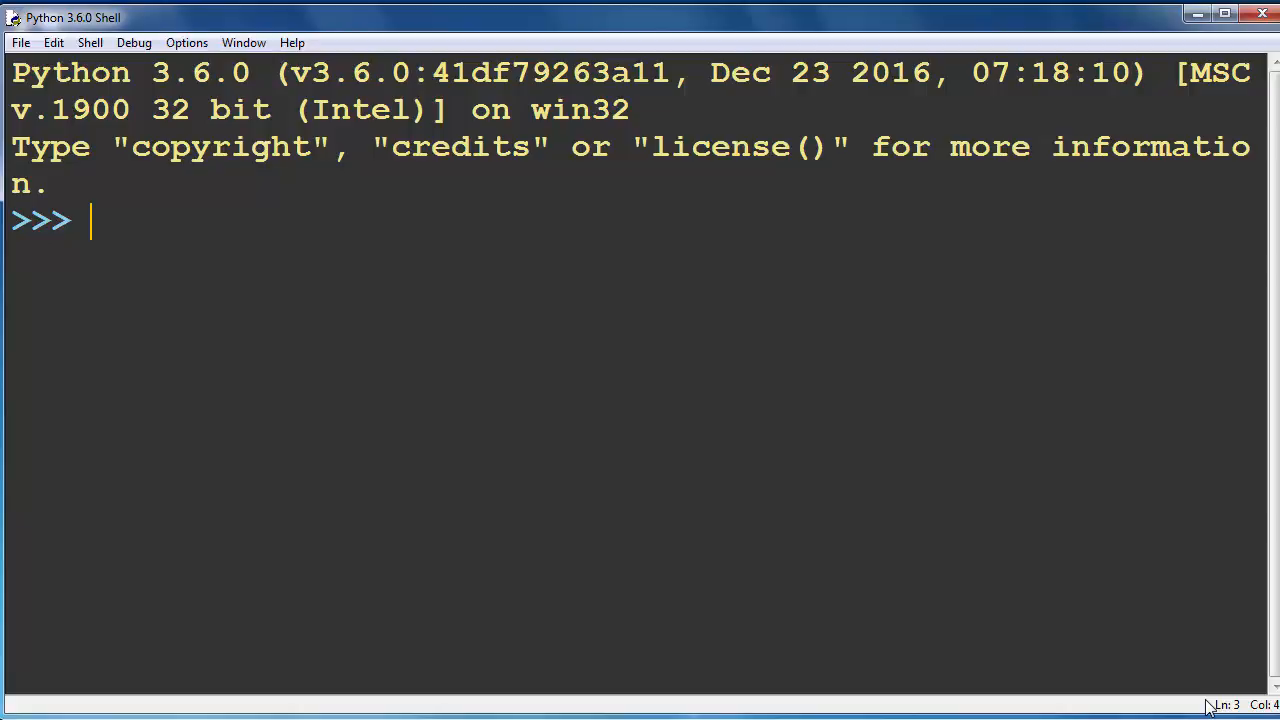
{"action": "mouse_move", "coordinate": [590, 532]}
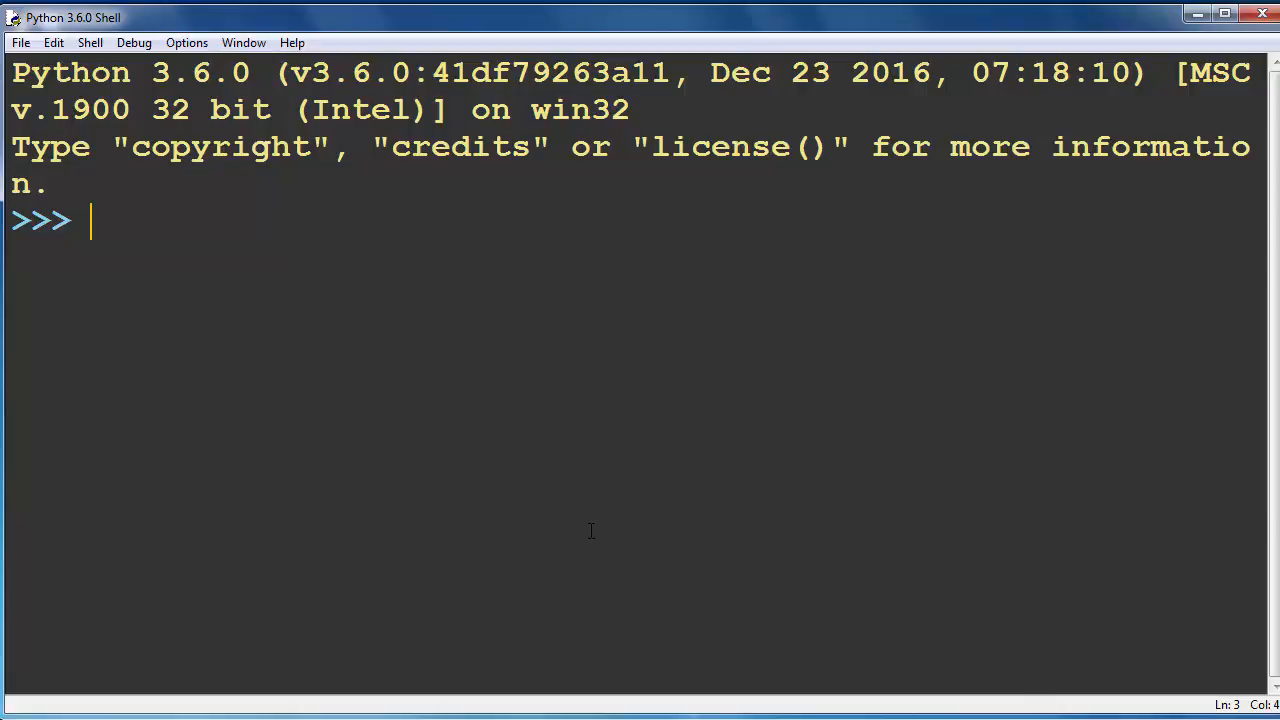
{"action": "mouse_move", "coordinate": [296, 488]}
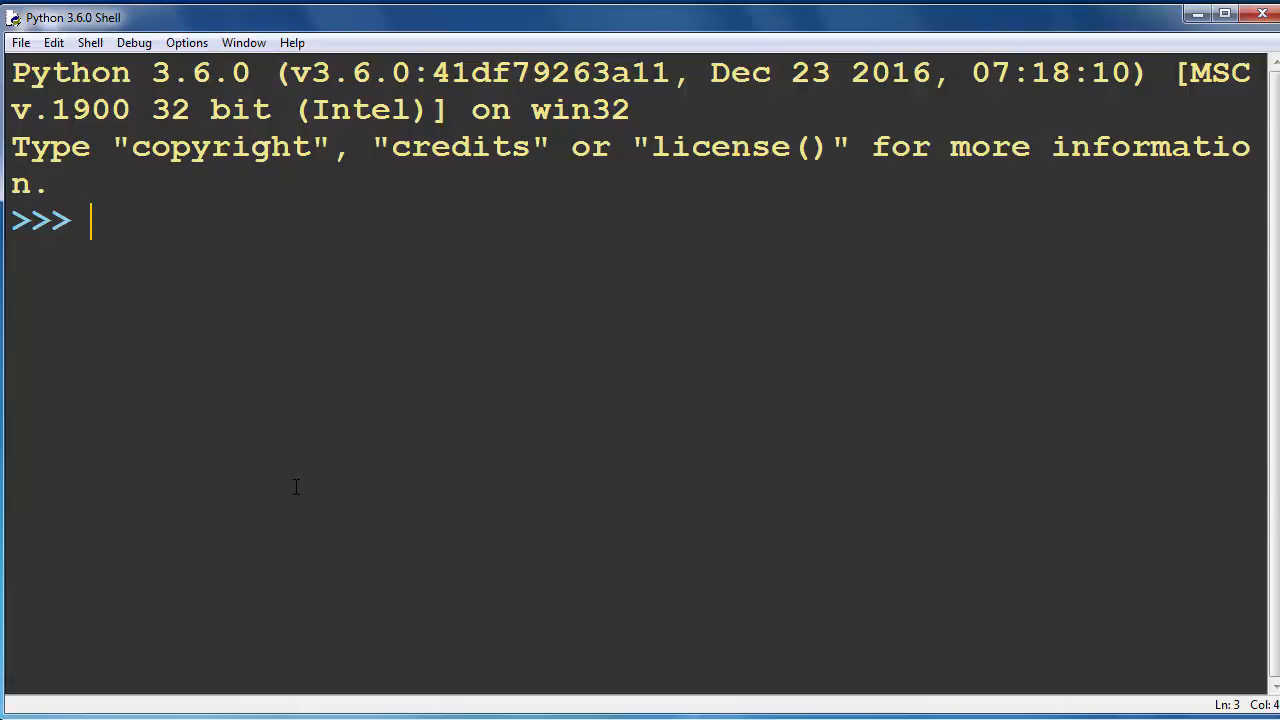
Enter the literal 1_000 at the prompt, using an underscore as the digit separator
{"action": "type", "text": "199"}
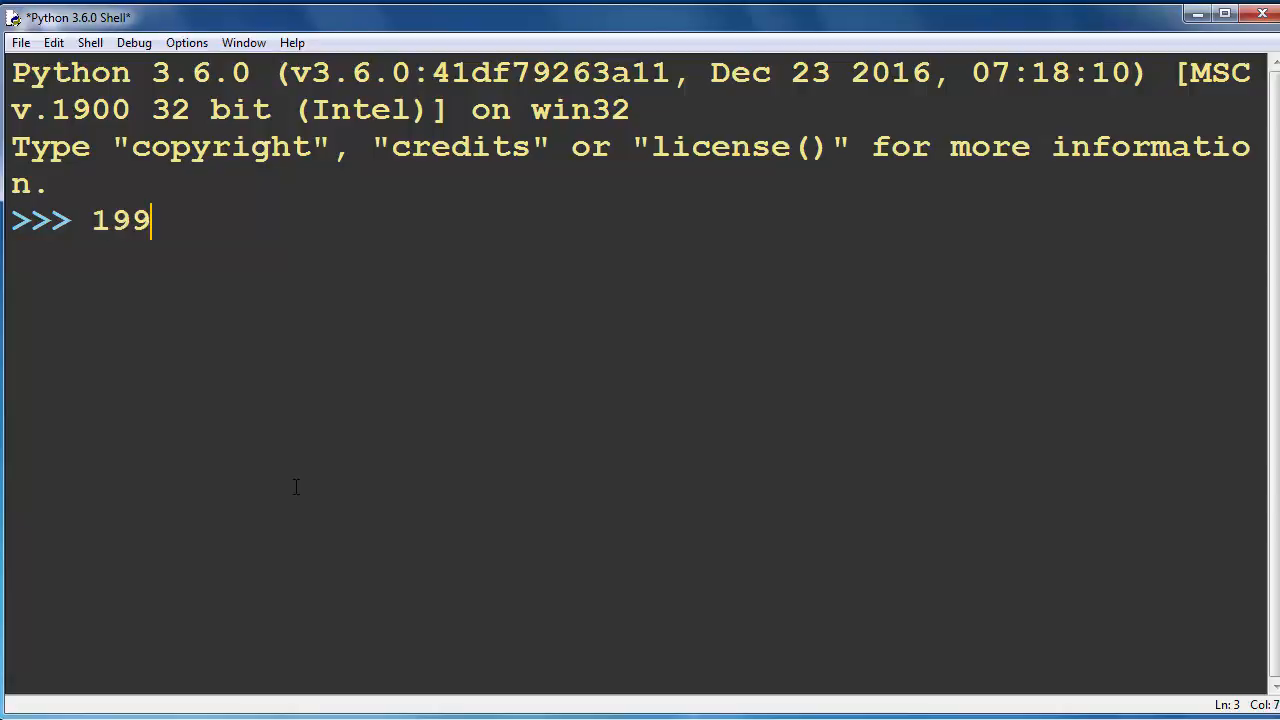
{"action": "type", "text": "1000"}
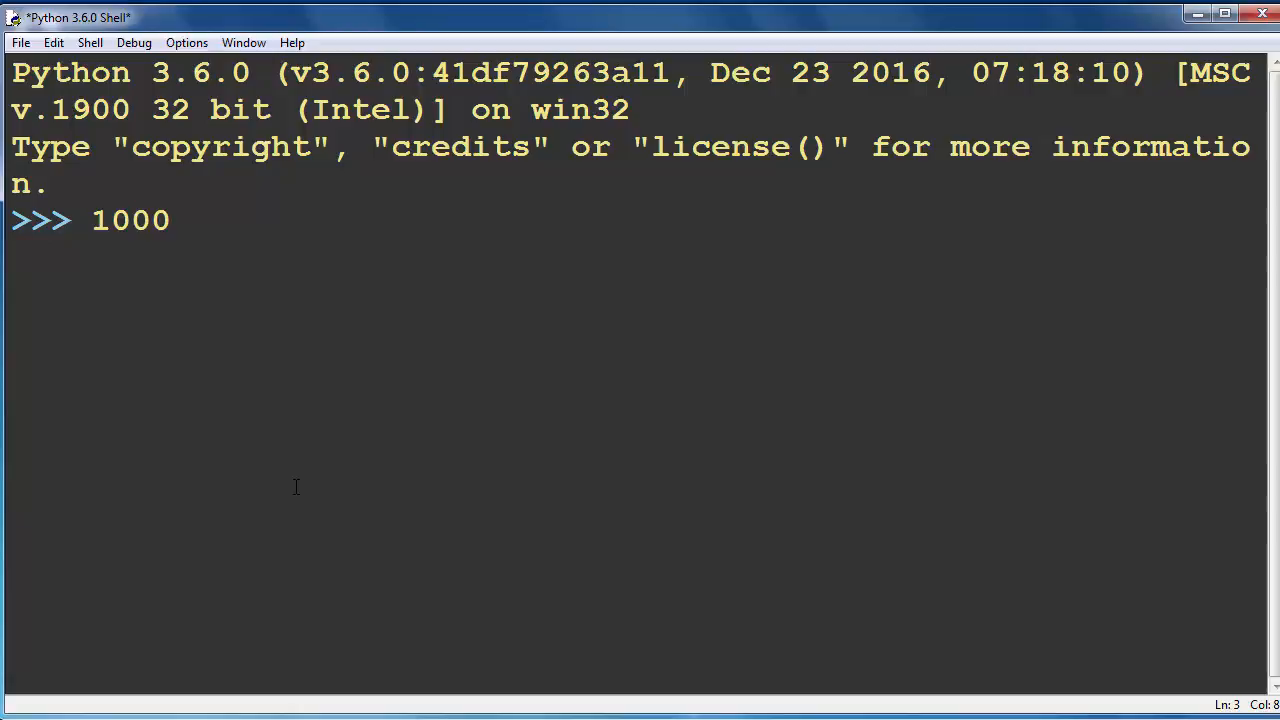
{"action": "key", "text": "Backspace"}
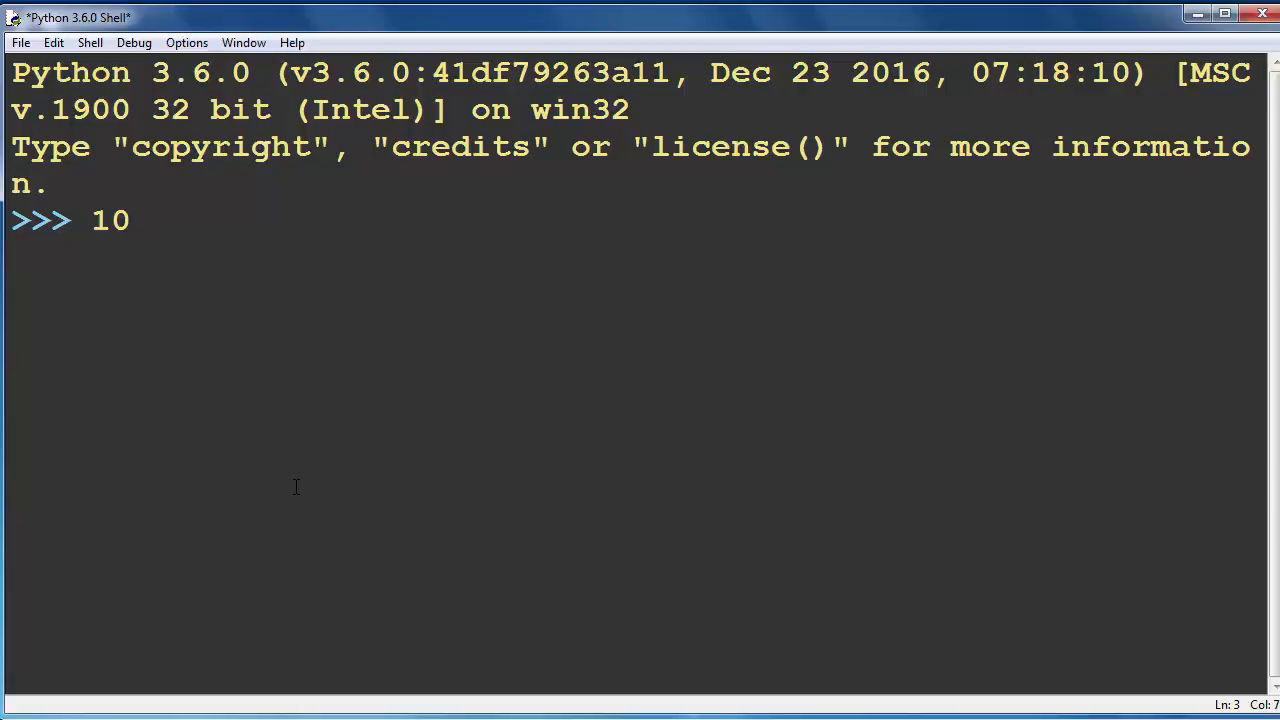
{"action": "key", "text": "BackSpace"}
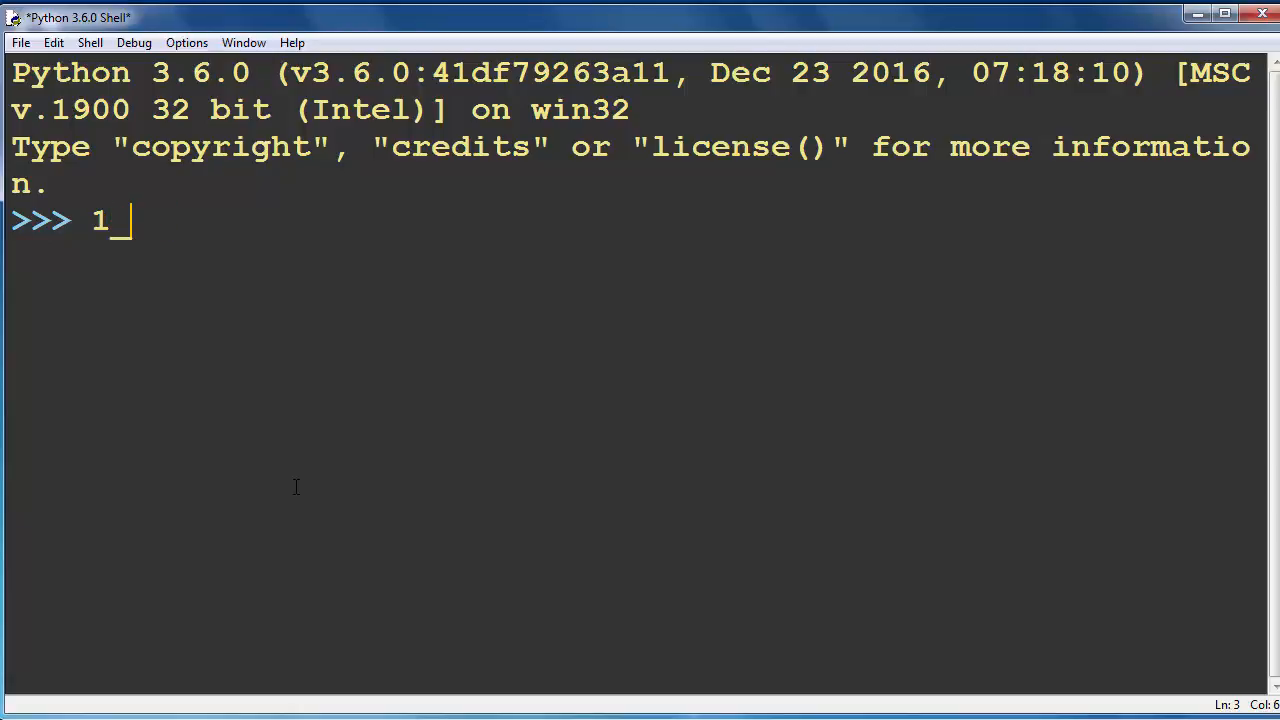
{"action": "type", "text": "_000"}
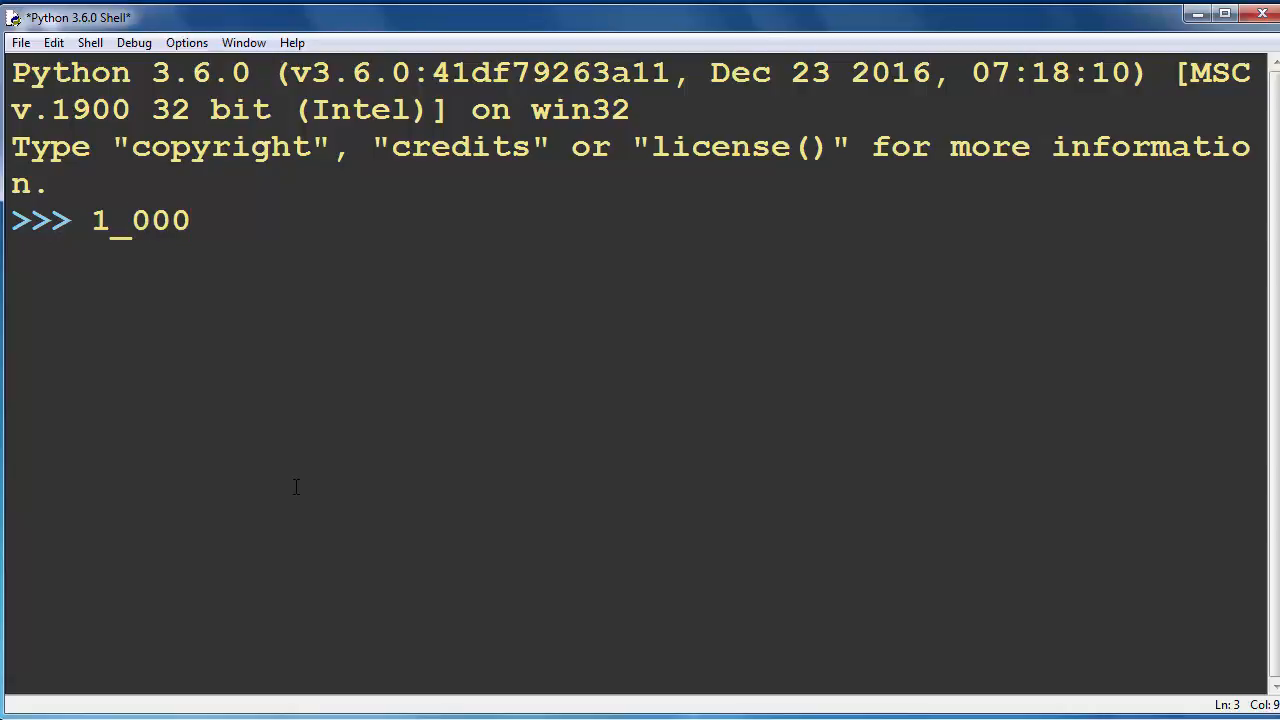
Assign thousand = 1_000 and evaluate thousand + 1017 to get 2017
{"action": "type", "text": "thousan"}
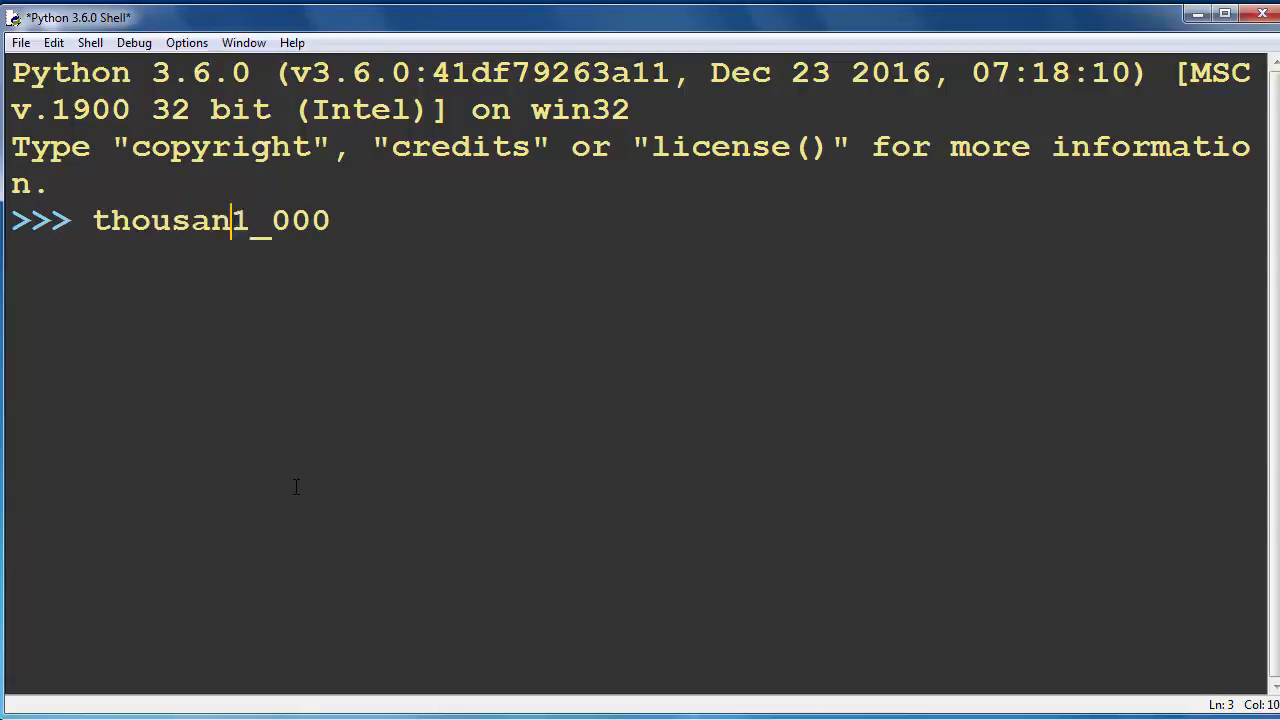
{"action": "type", "text": "d ="}
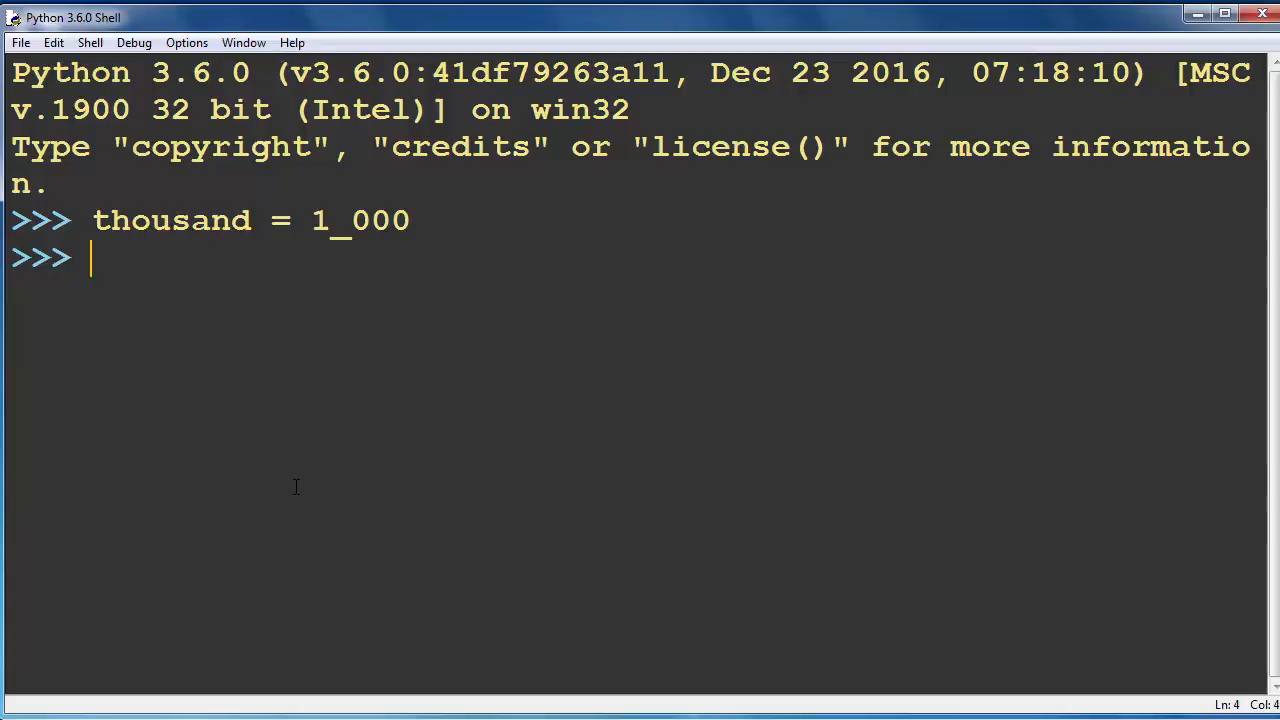
{"action": "type", "text": "th"}
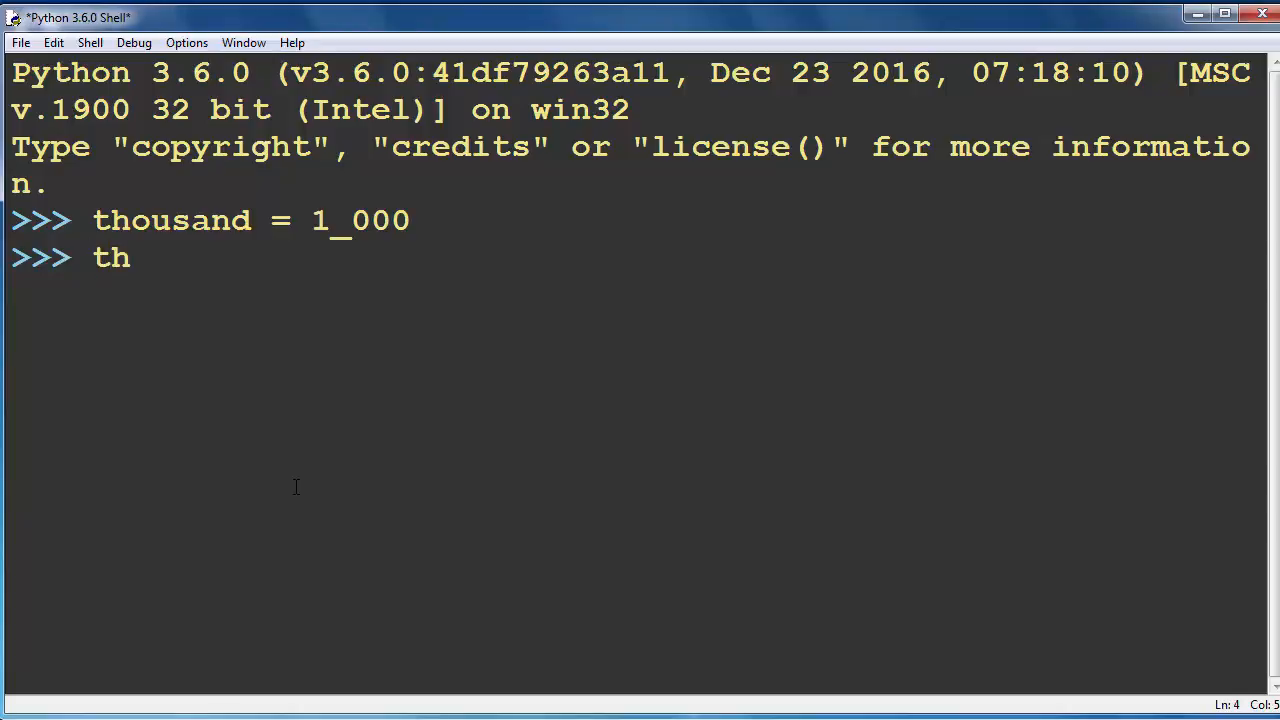
{"action": "type", "text": "ousand"}
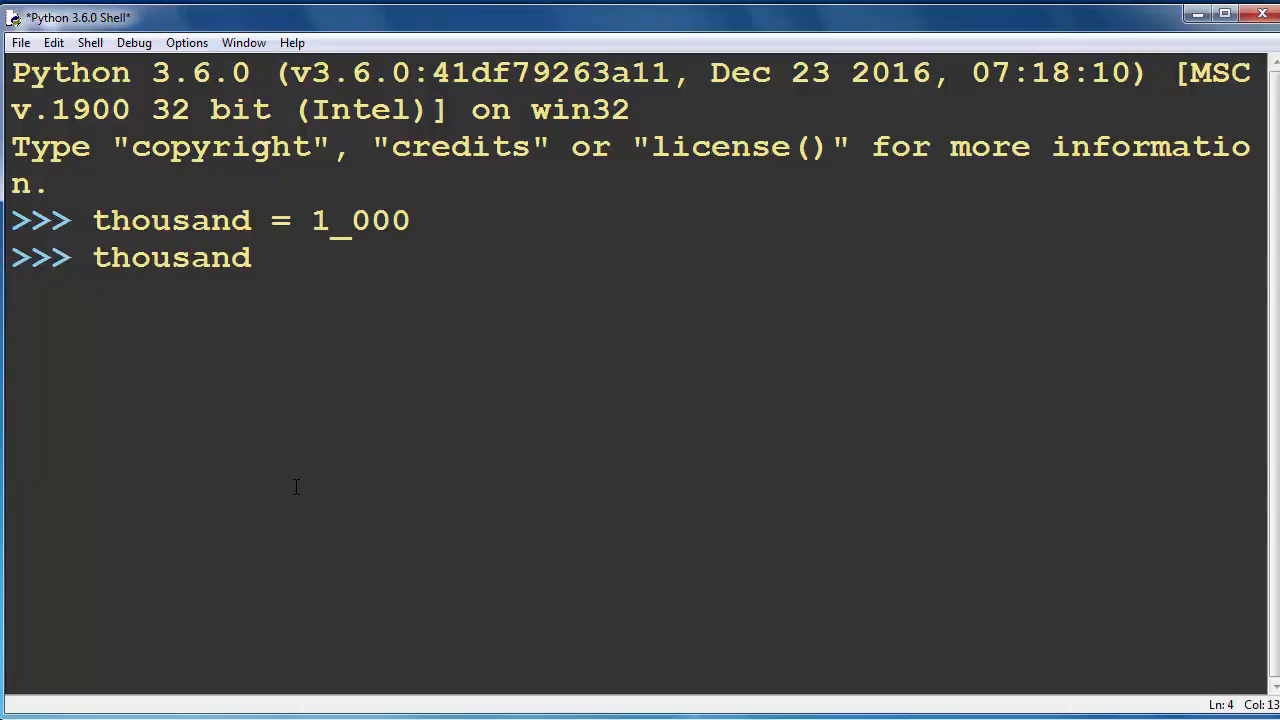
{"action": "type", "text": "+"}
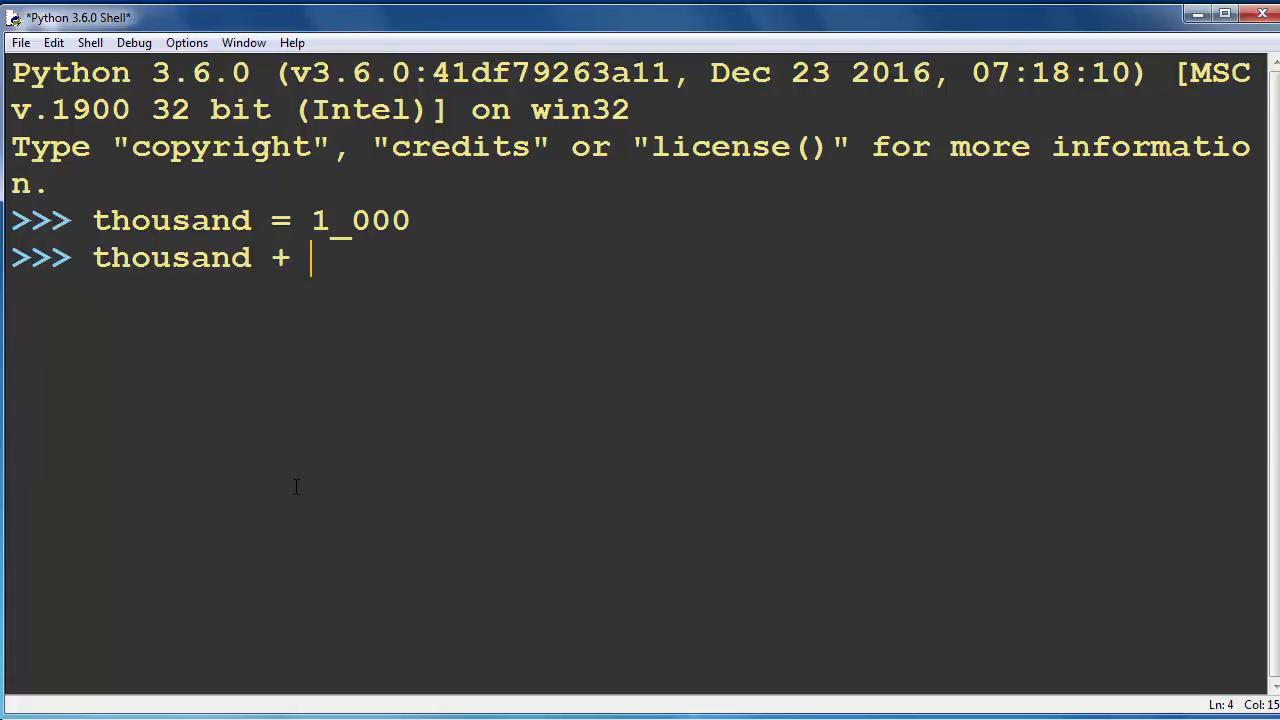
{"action": "type", "text": "1017"}
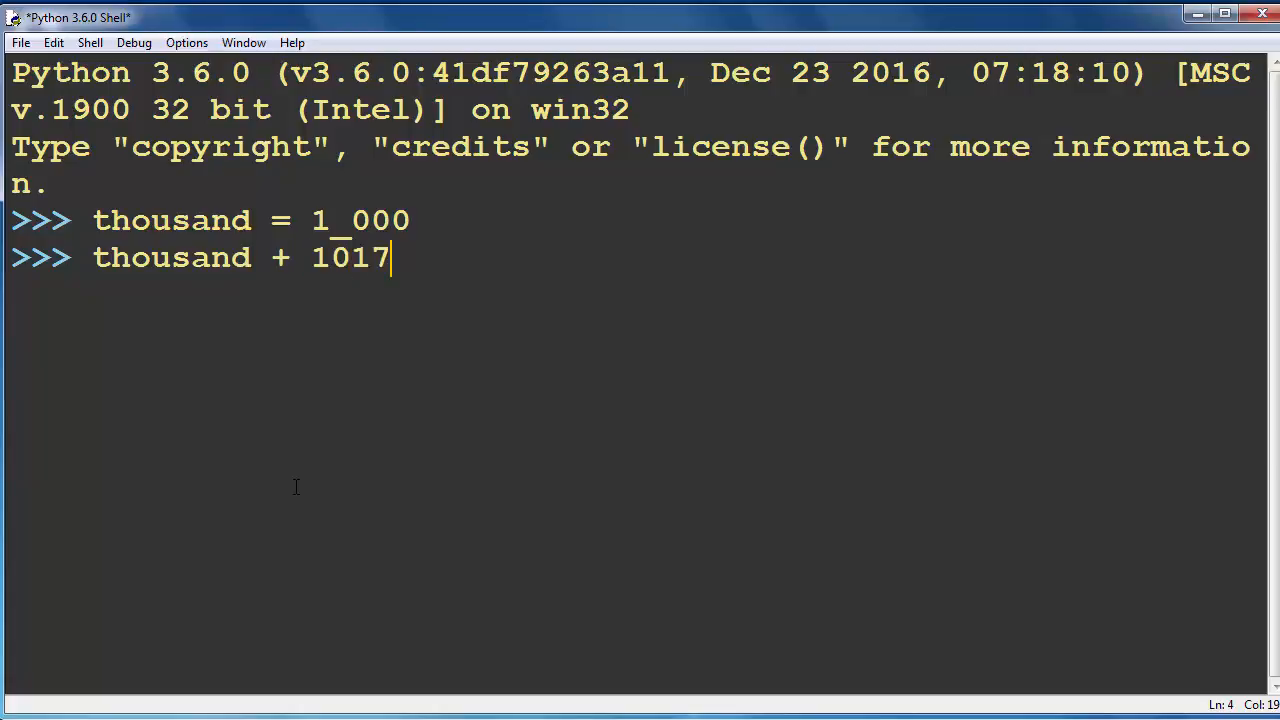
{"action": "key", "text": "Return"}
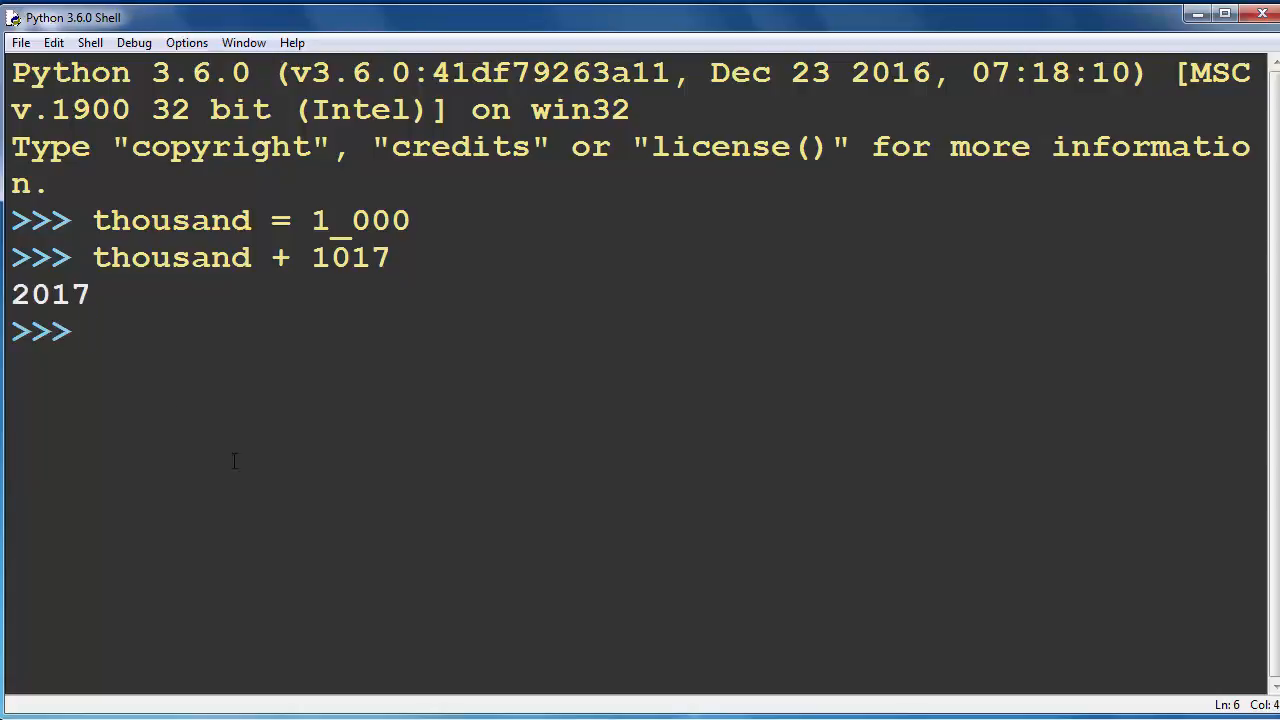
{"action": "double_click", "coordinate": [48, 294]}
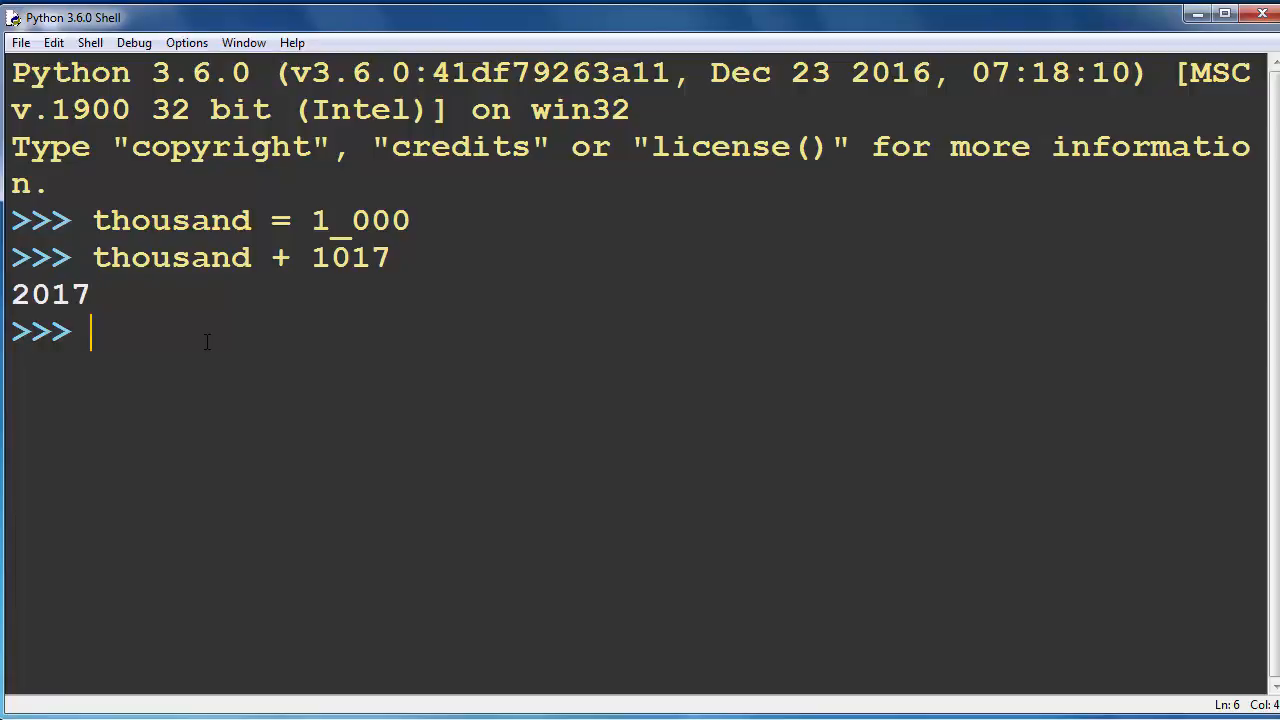
Run million = 1_000_000 with underscores grouping the digits
{"action": "type", "text": "million"}
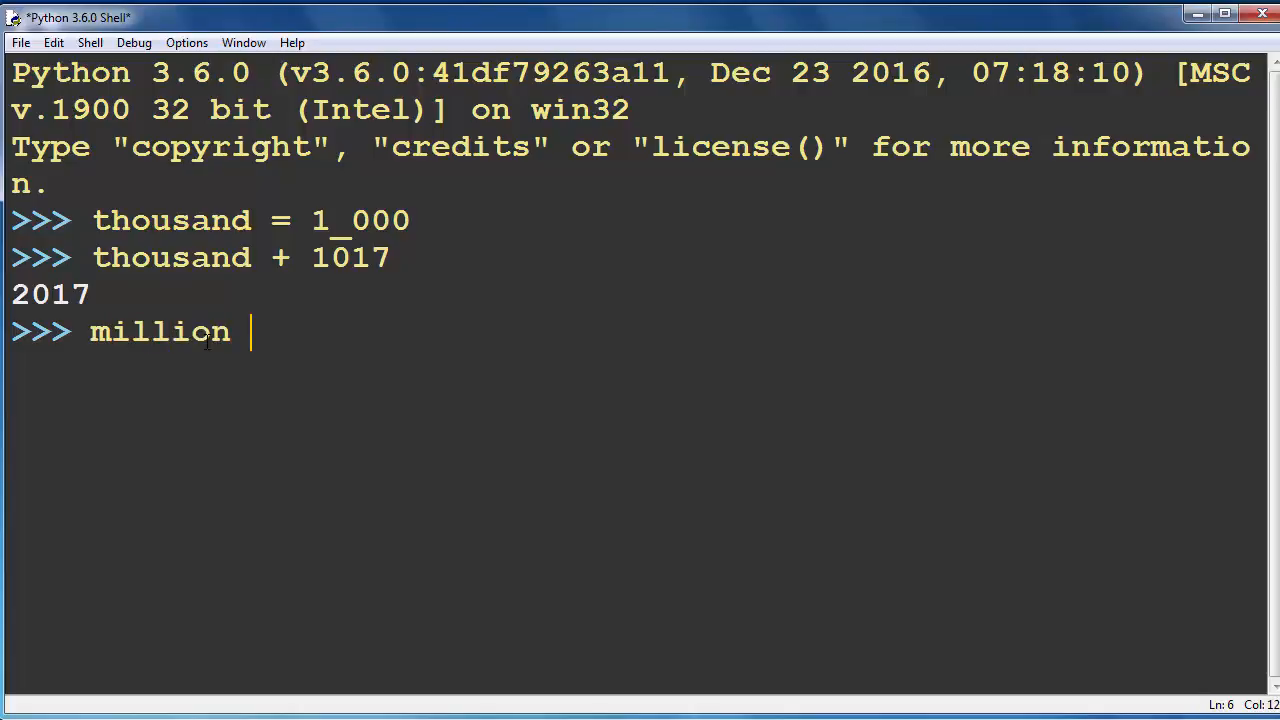
{"action": "type", "text": "="}
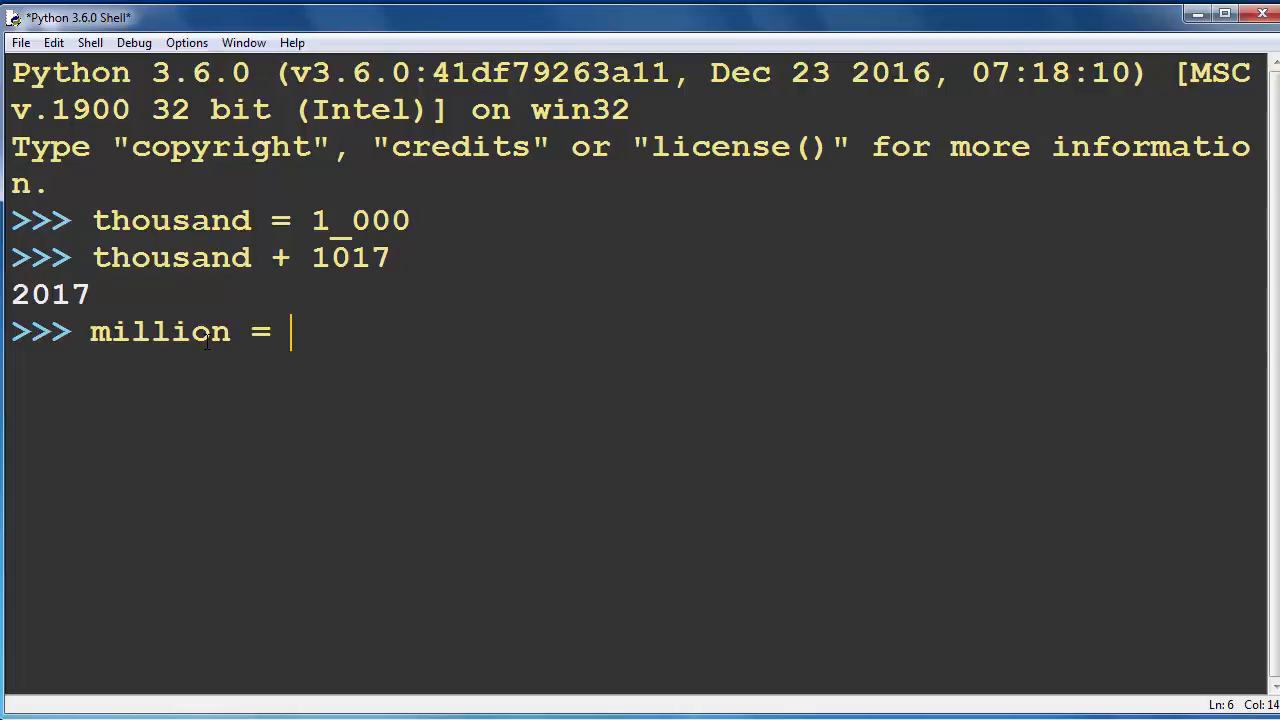
{"action": "type", "text": "1_"}
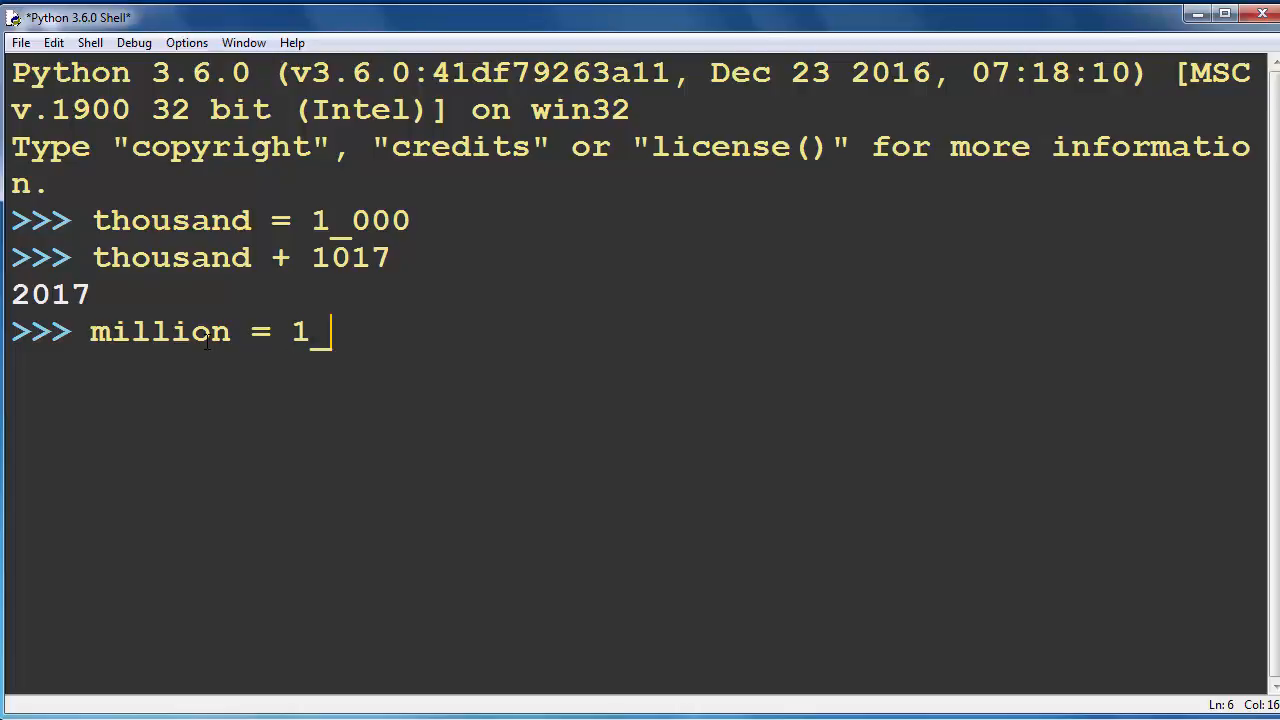
{"action": "type", "text": "000_000"}
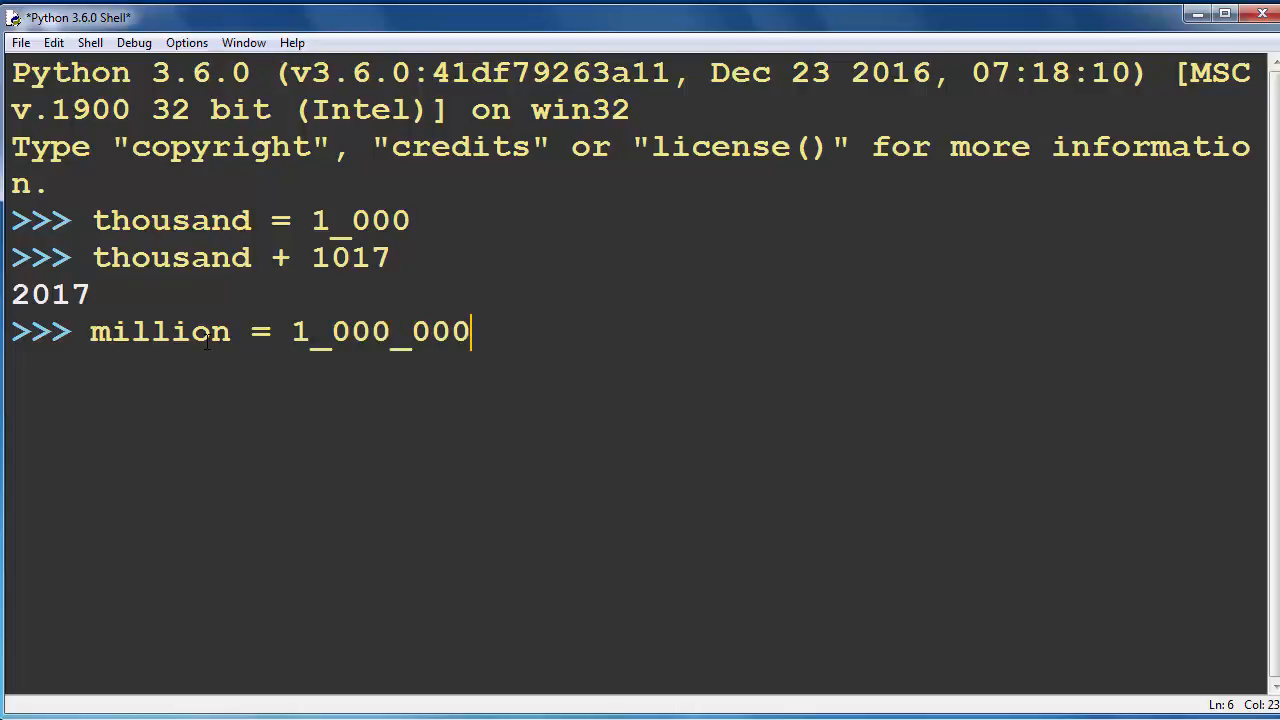
{"action": "key", "text": "Return"}
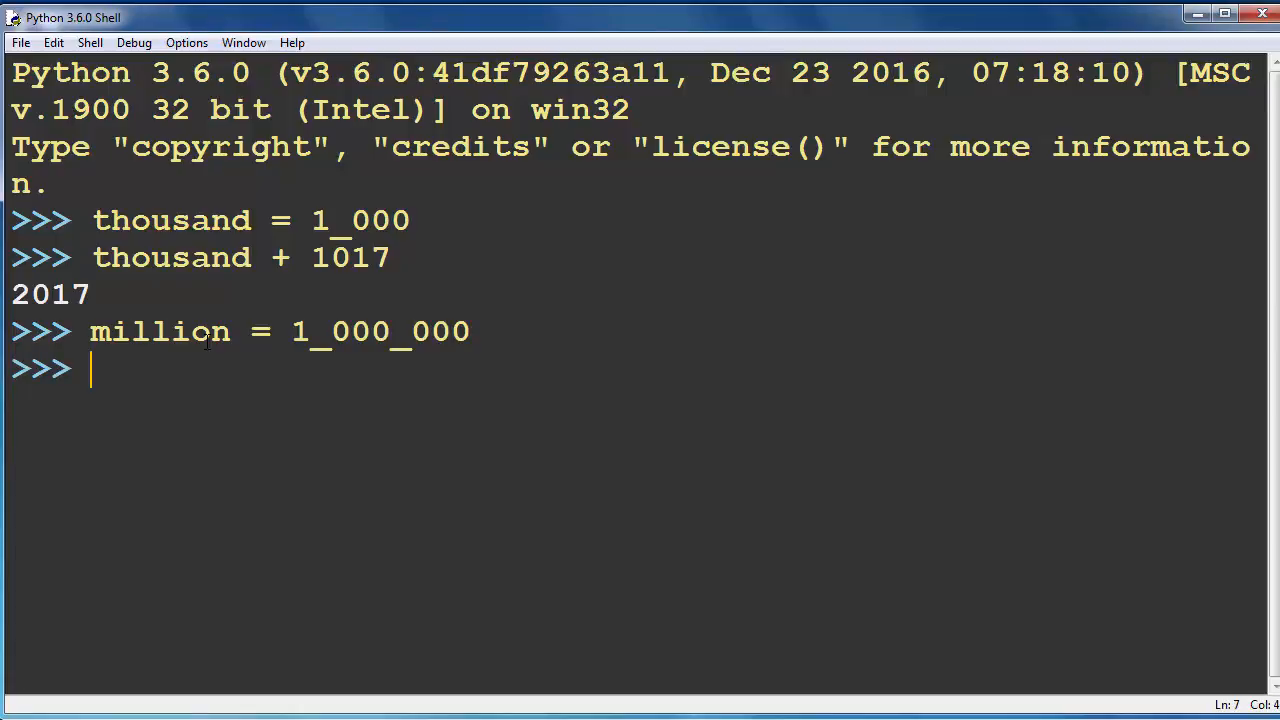
Assign population_of_nyc = 8.55 * million
{"action": "type", "text": "pop"}
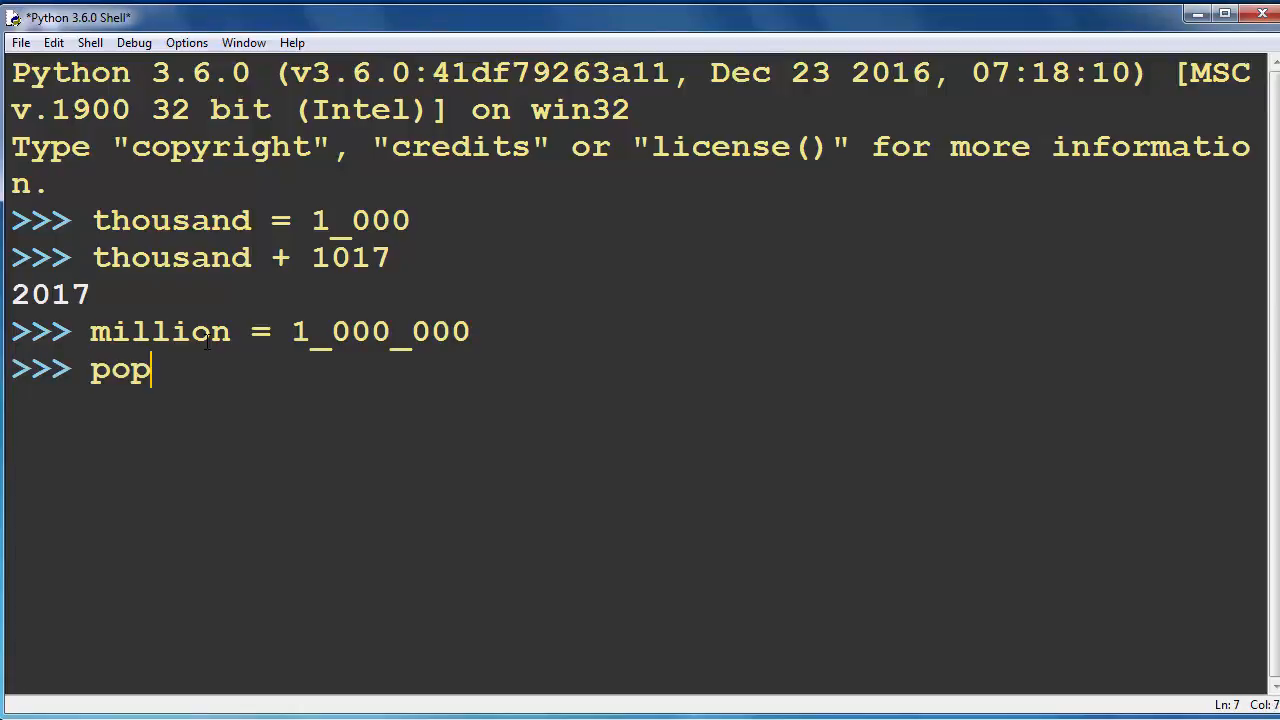
{"action": "type", "text": "ul"}
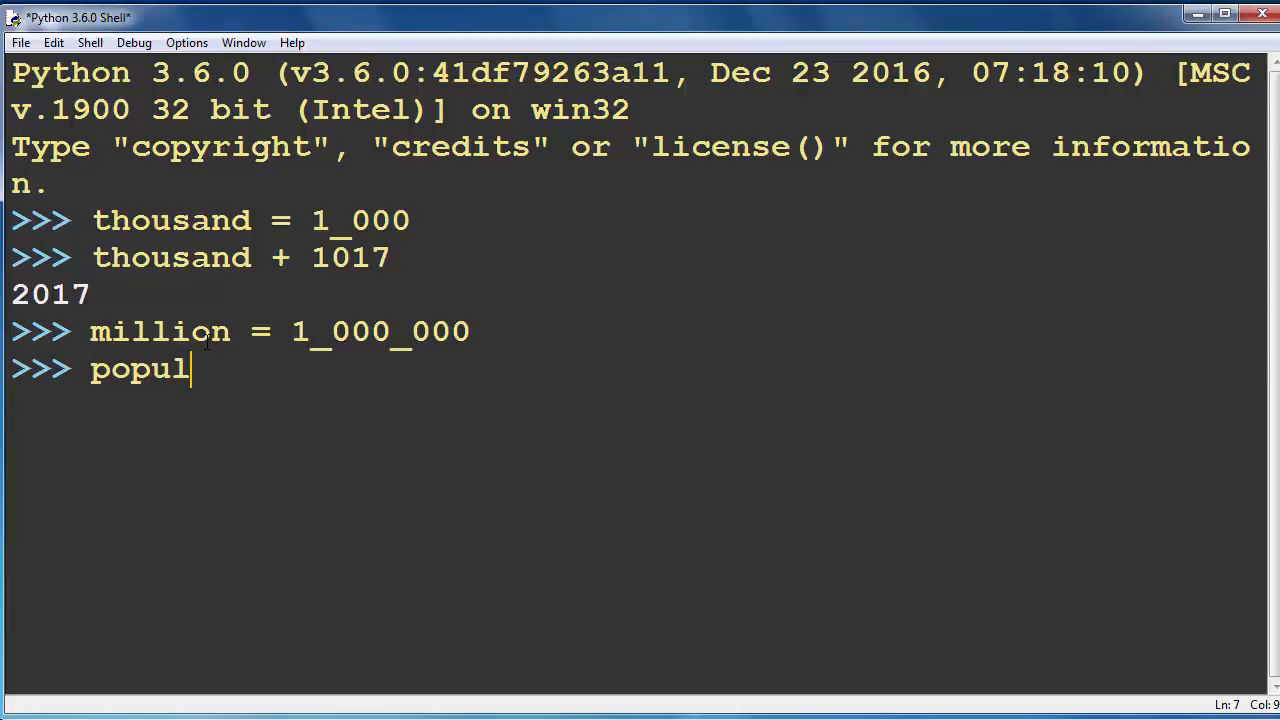
{"action": "type", "text": "ation"}
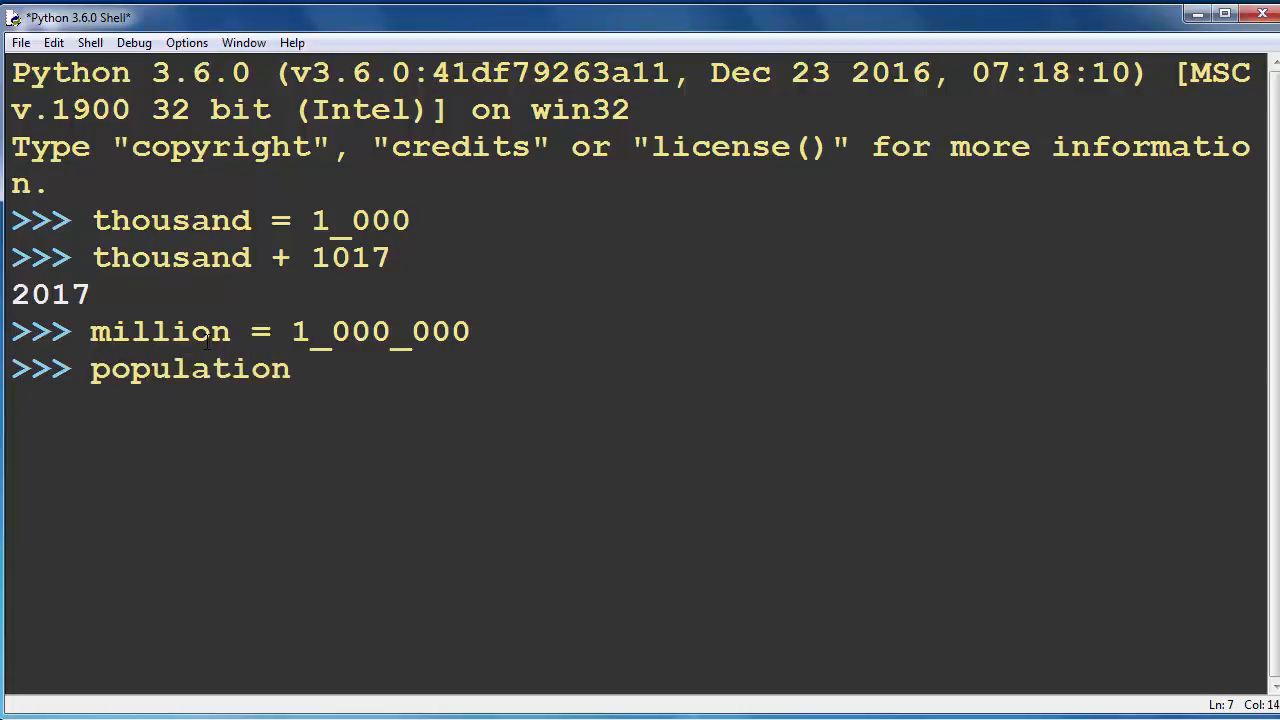
{"action": "type", "text": "_of_ny"}
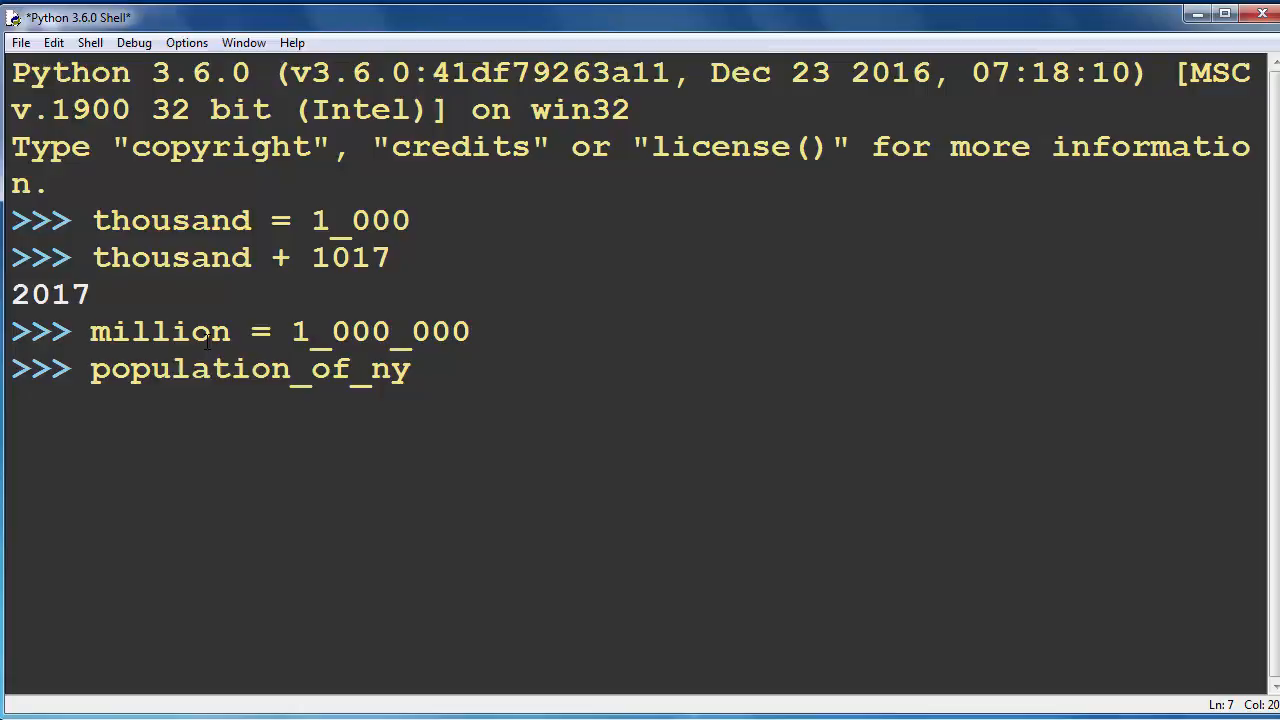
{"action": "type", "text": "c ="}
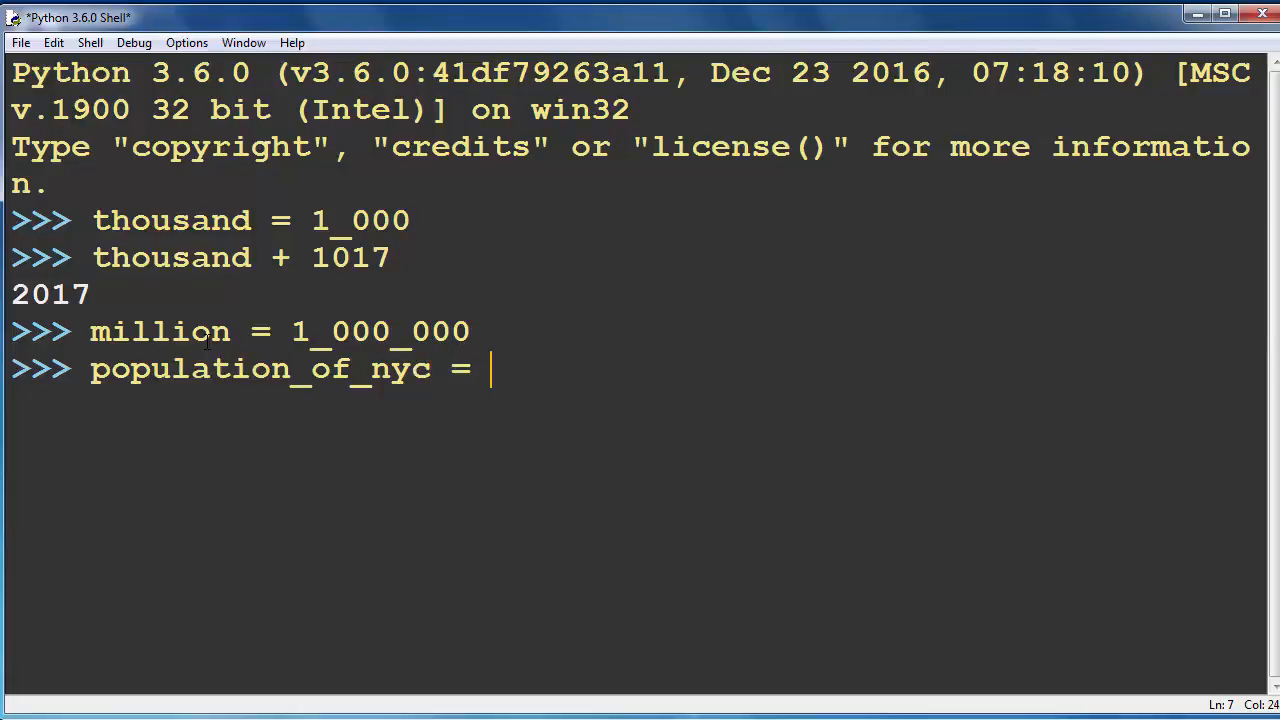
{"action": "type", "text": "8"}
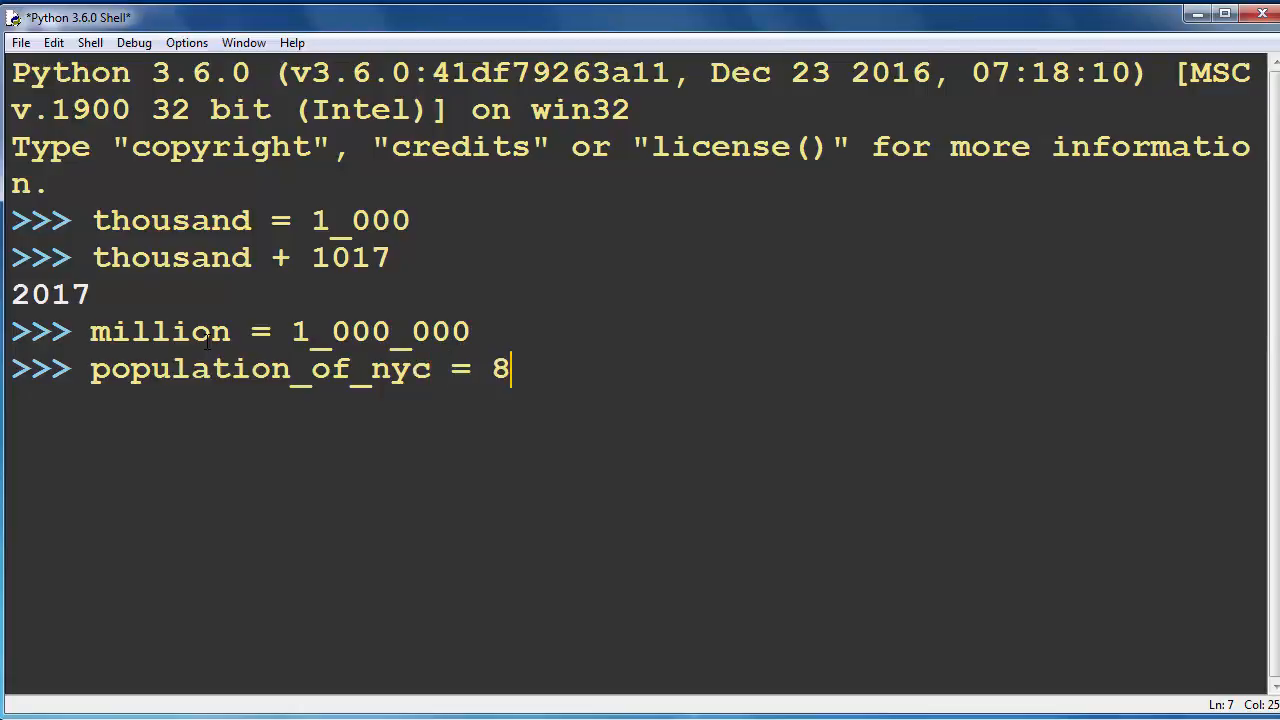
{"action": "type", "text": "."}
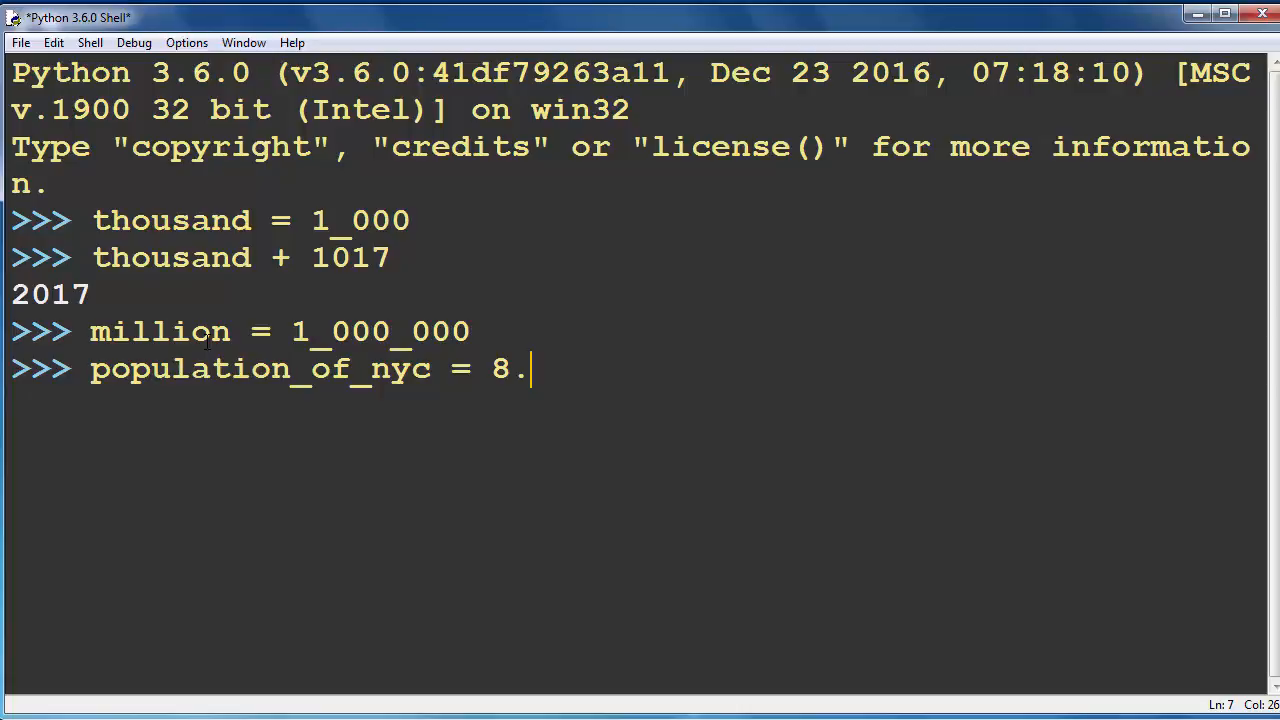
{"action": "type", "text": "55"}
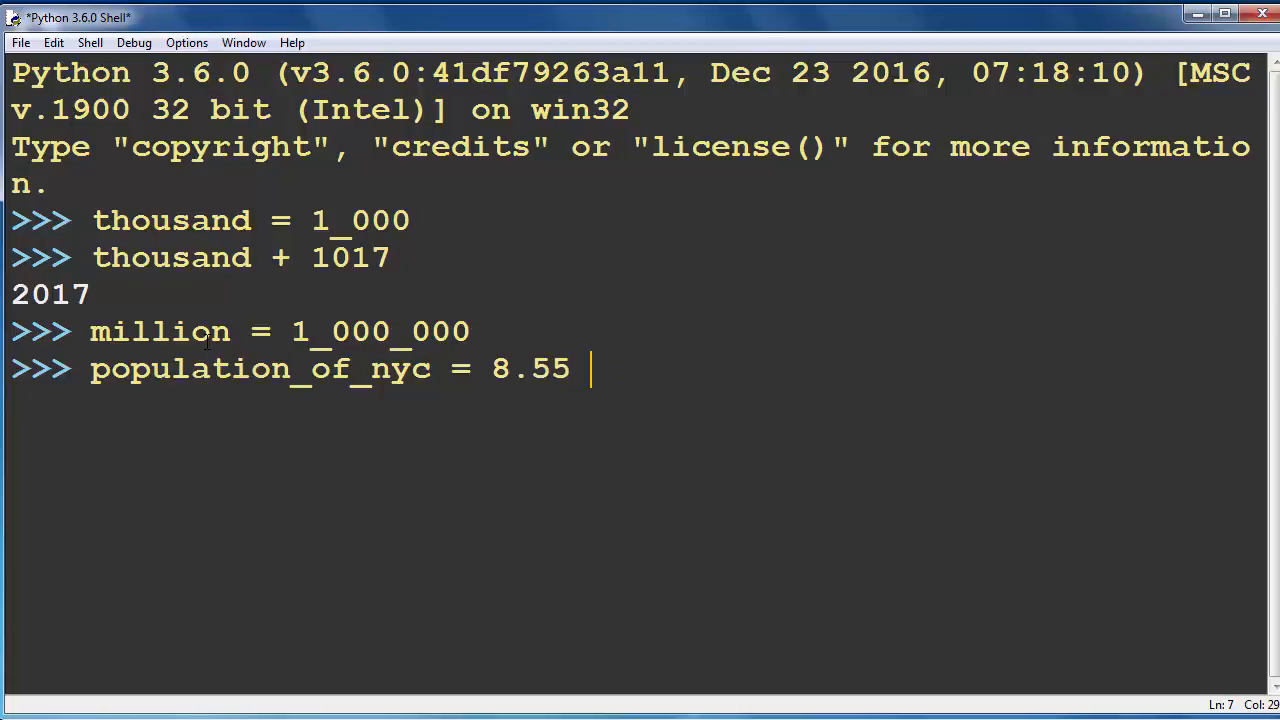
{"action": "type", "text": "* mill"}
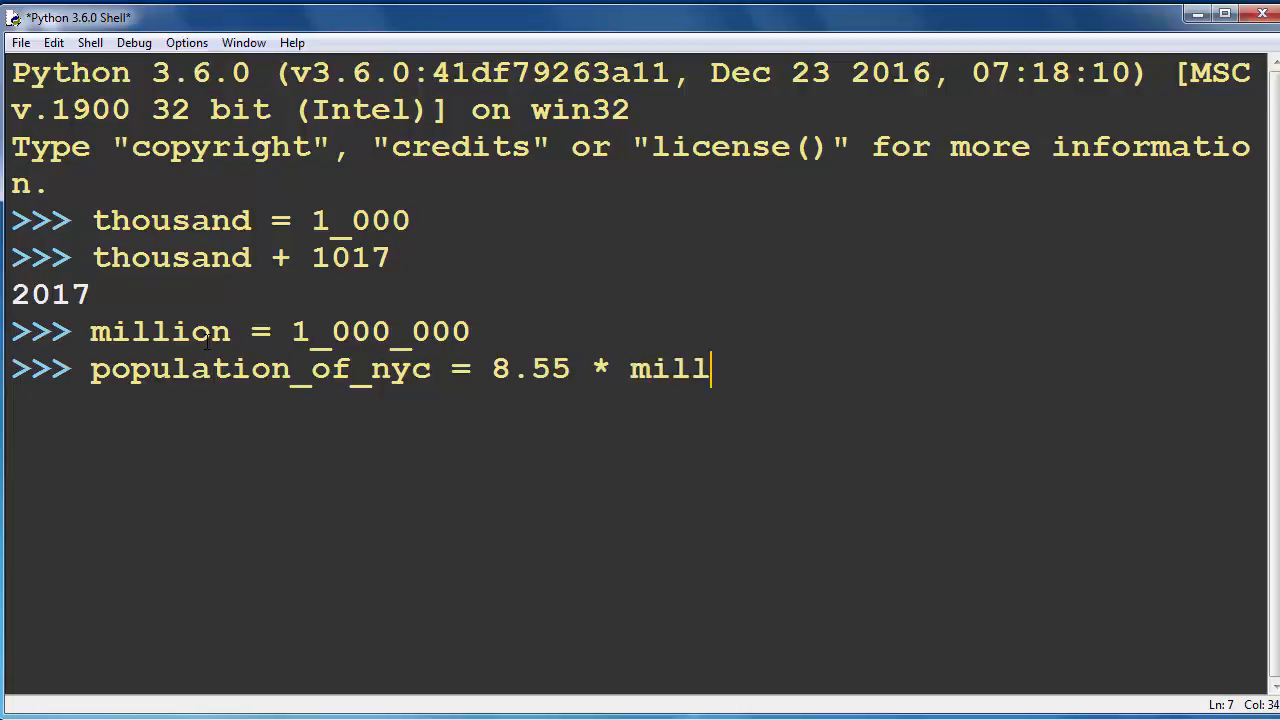
{"action": "type", "text": "ion"}
{"action": "type", "text": "popuy"}
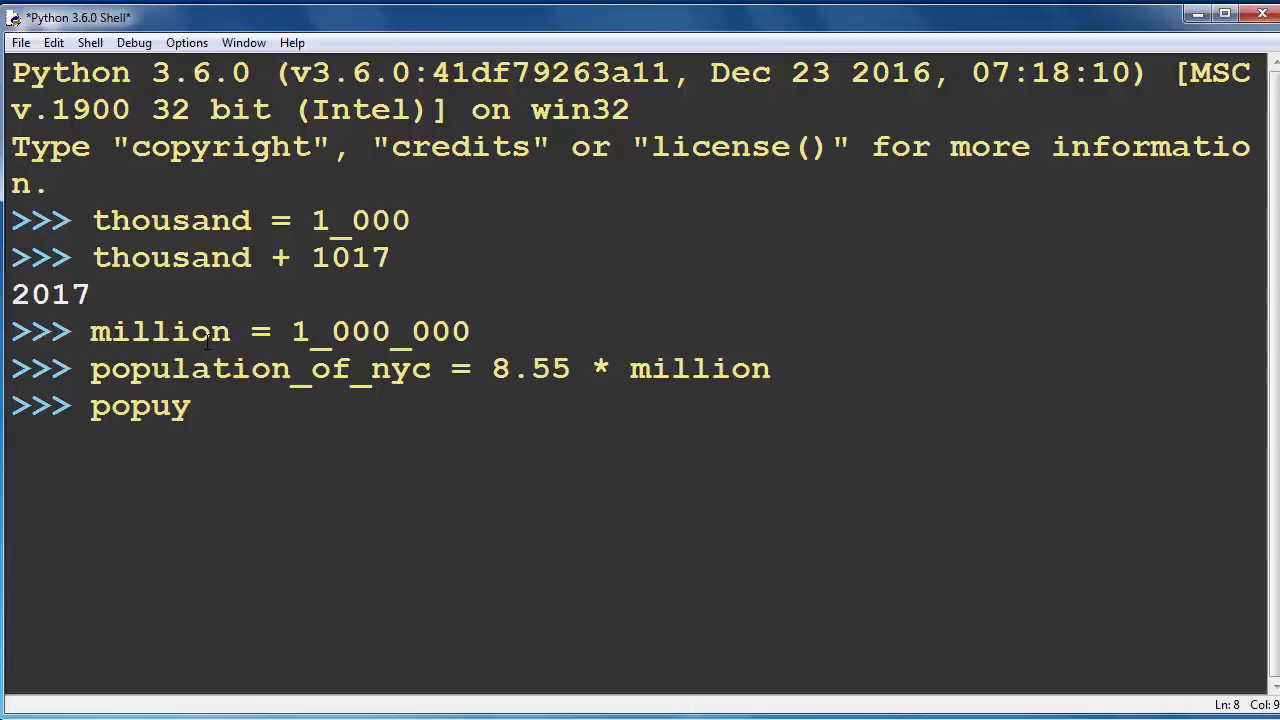
Evaluate the misspelled population_of_nyx, raising a NameError
{"action": "key", "text": "Backspace"}
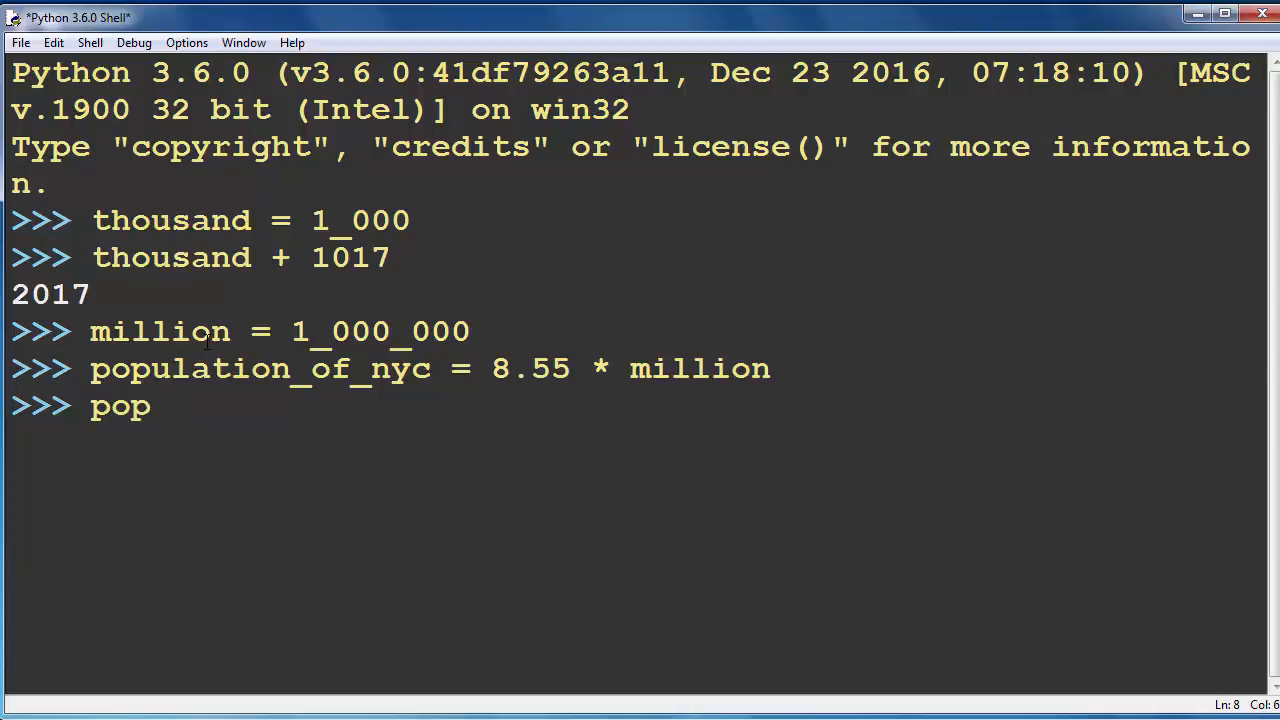
{"action": "type", "text": "ulation_of"}
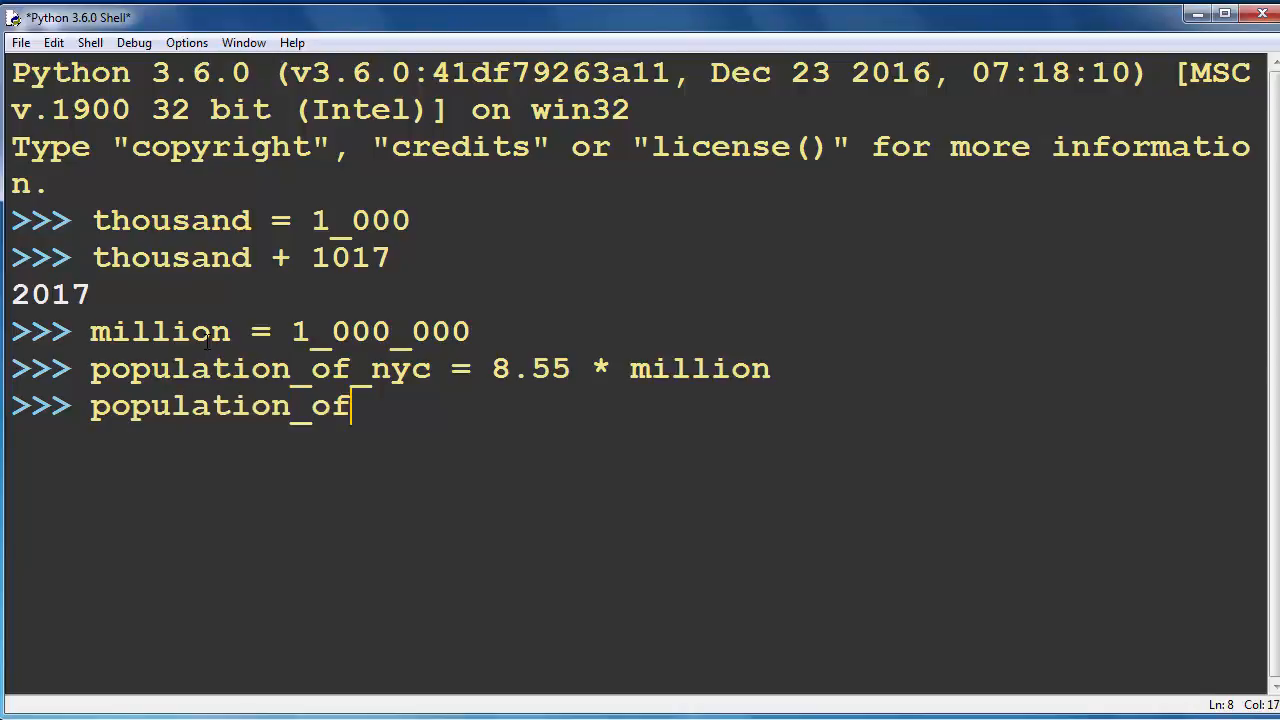
{"action": "key", "text": "Return"}
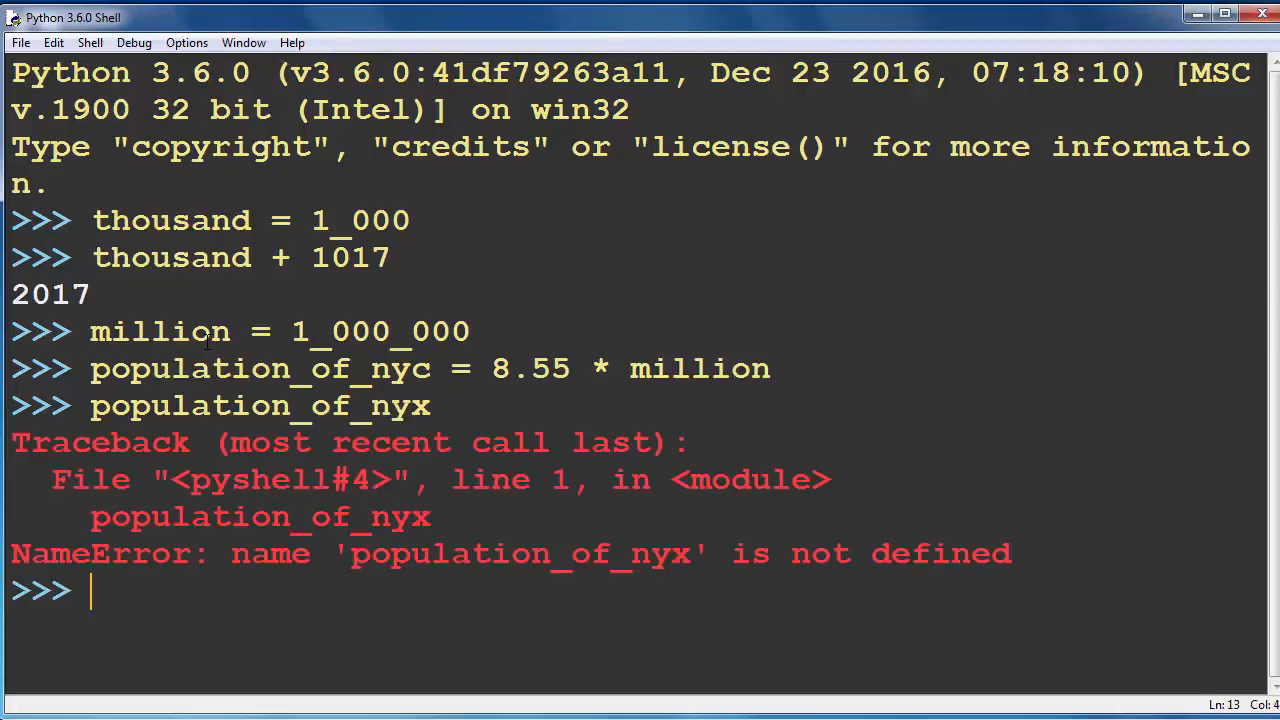
Evaluate population_of_nyc, which prints 8550000.0
{"action": "type", "text": "populat"}
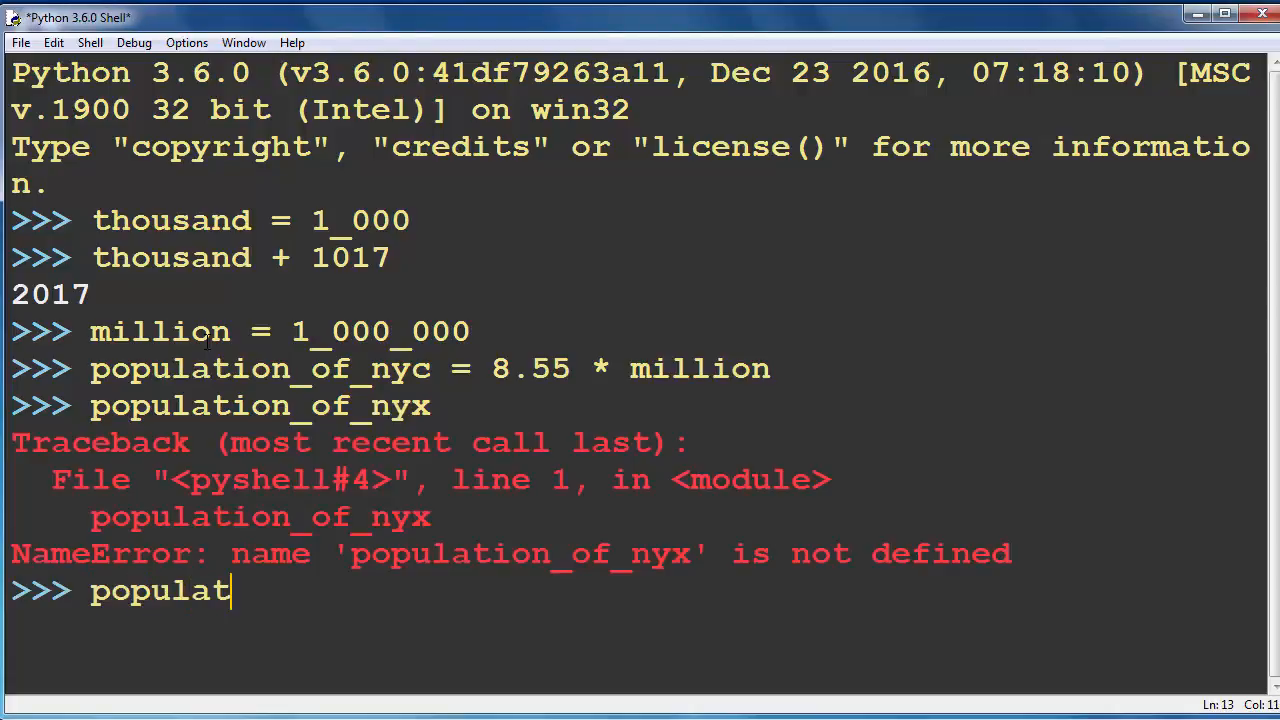
{"action": "type", "text": "ion_of"}
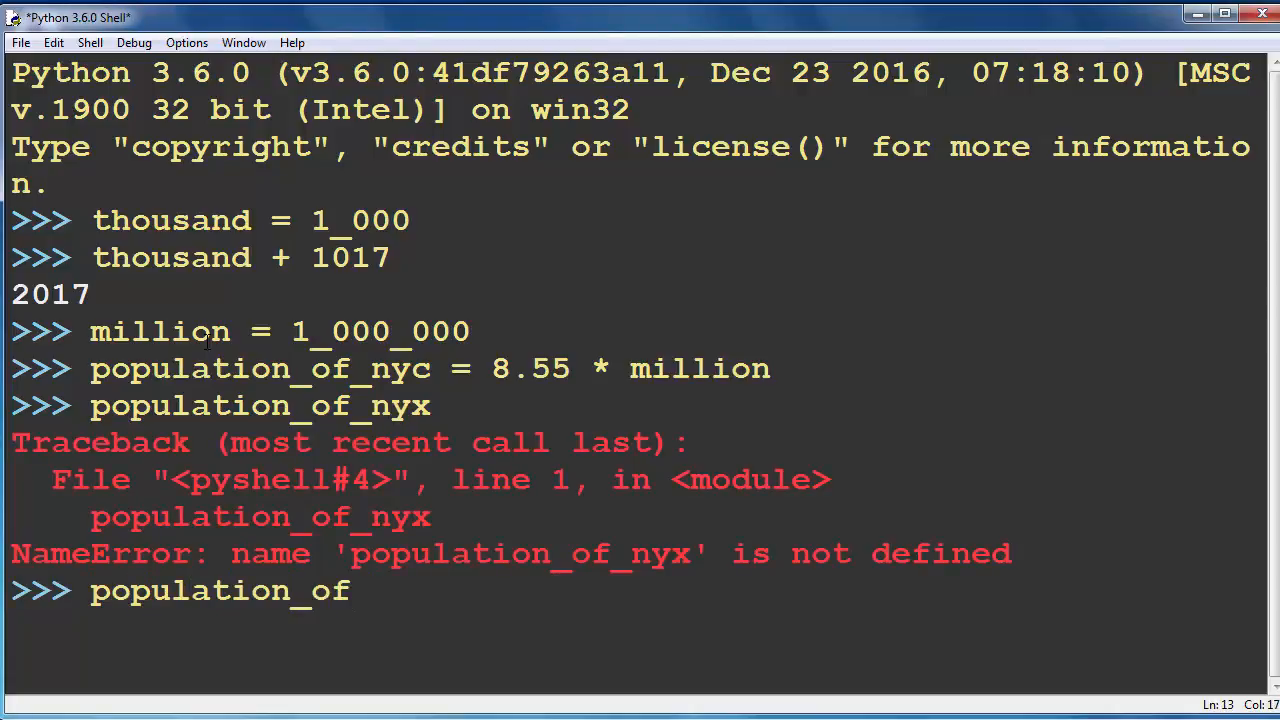
{"action": "type", "text": "nyc"}
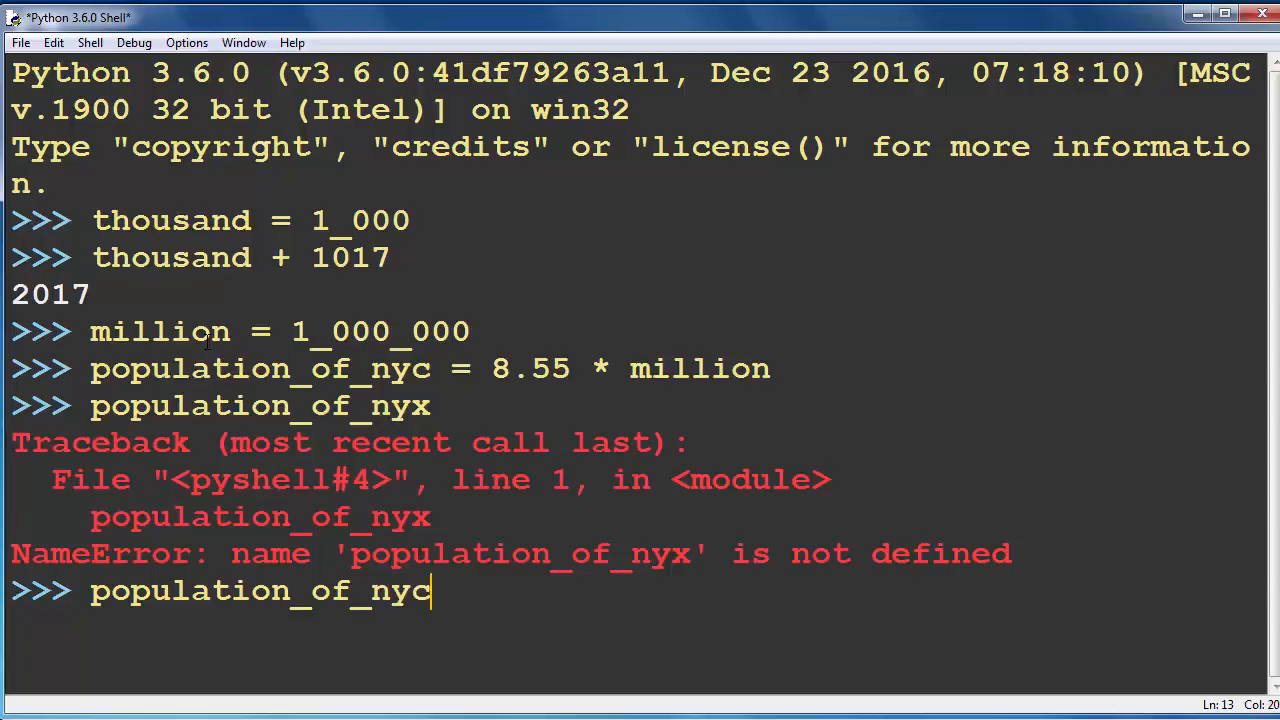
{"action": "key", "text": "Return"}
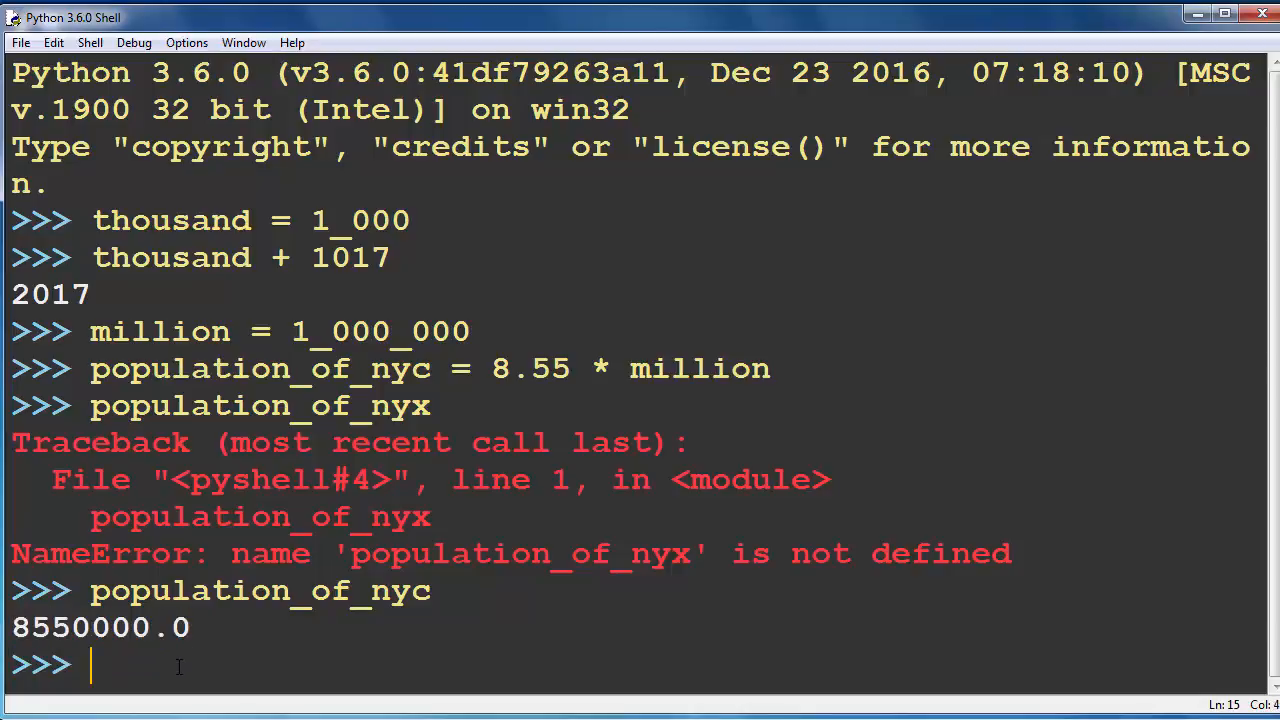
{"action": "mouse_move", "coordinate": [188, 662]}
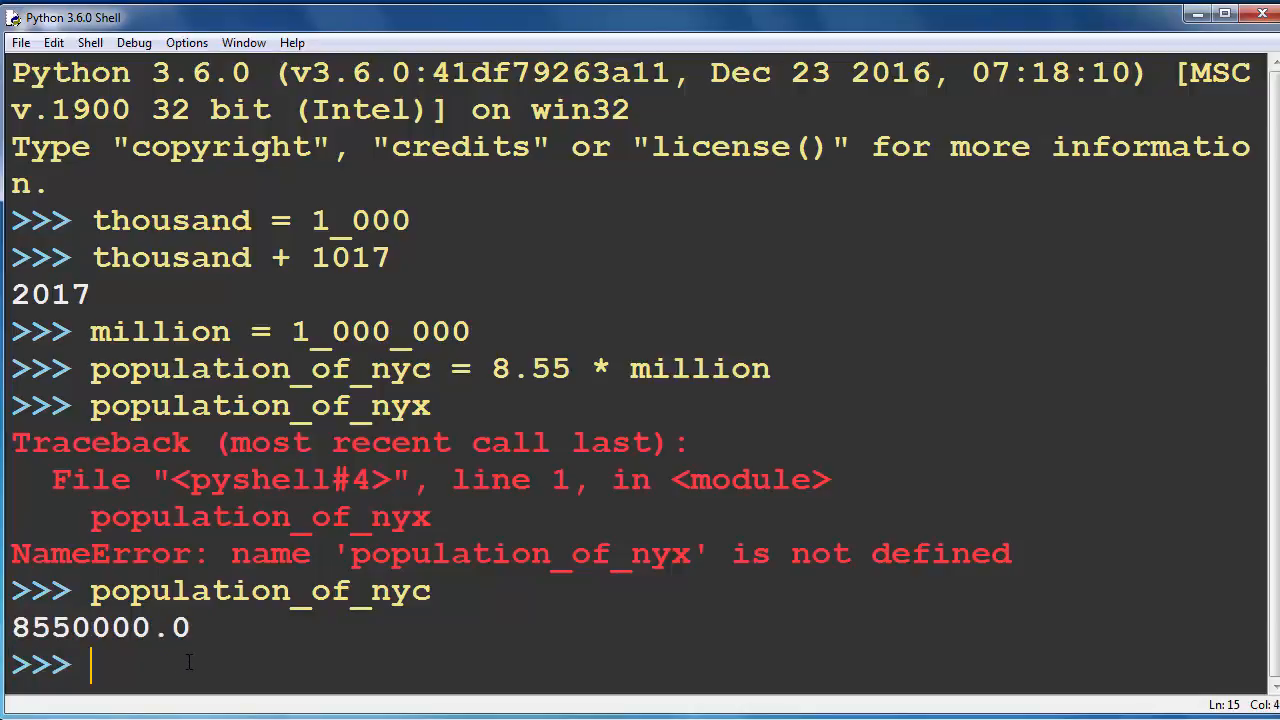